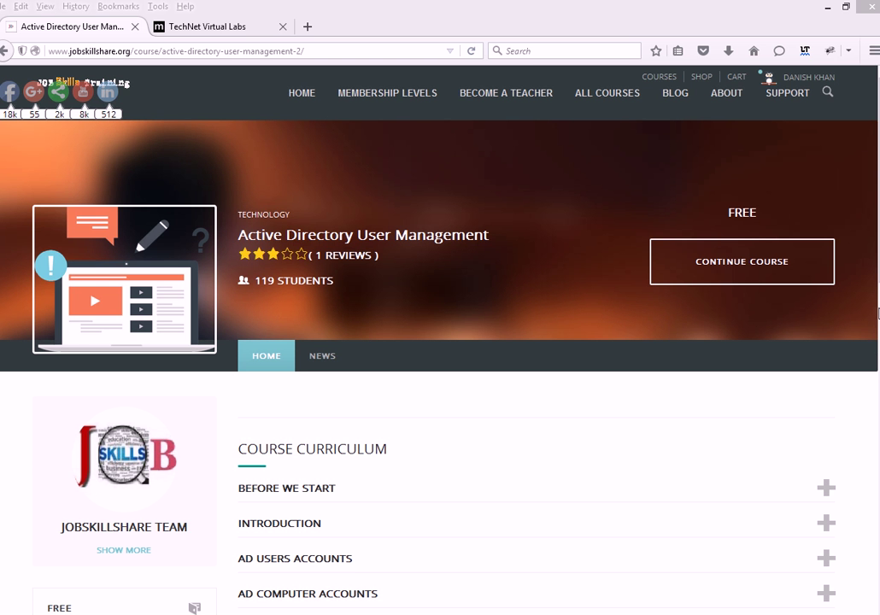
Expand the PROJECT AD curriculum section and continue the Active Directory User Management course.
scroll(down, 3)
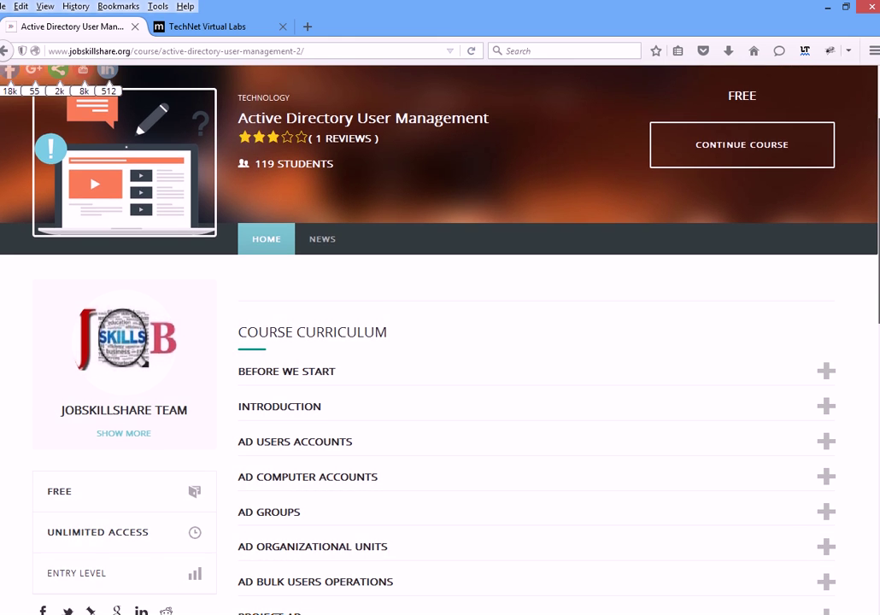
scroll(down, 3)
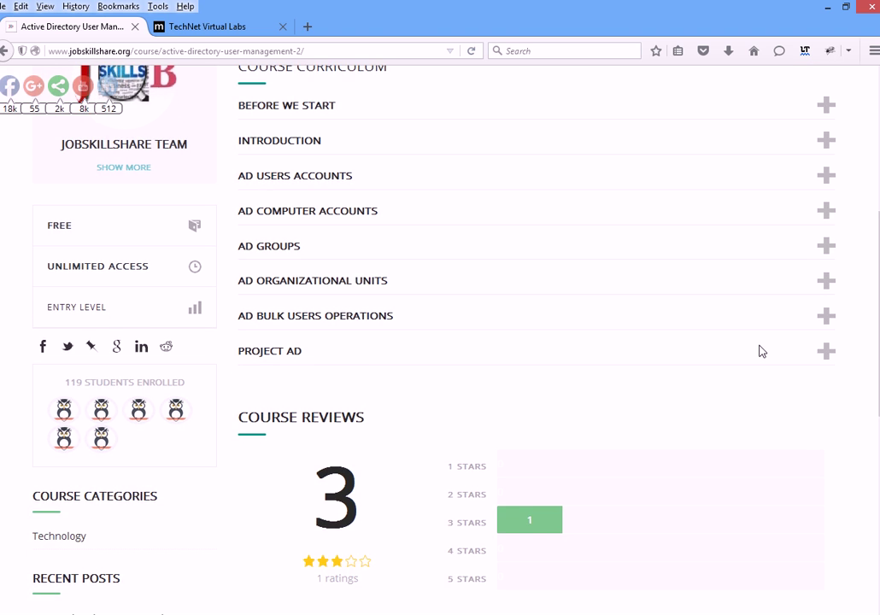
click(825, 350)
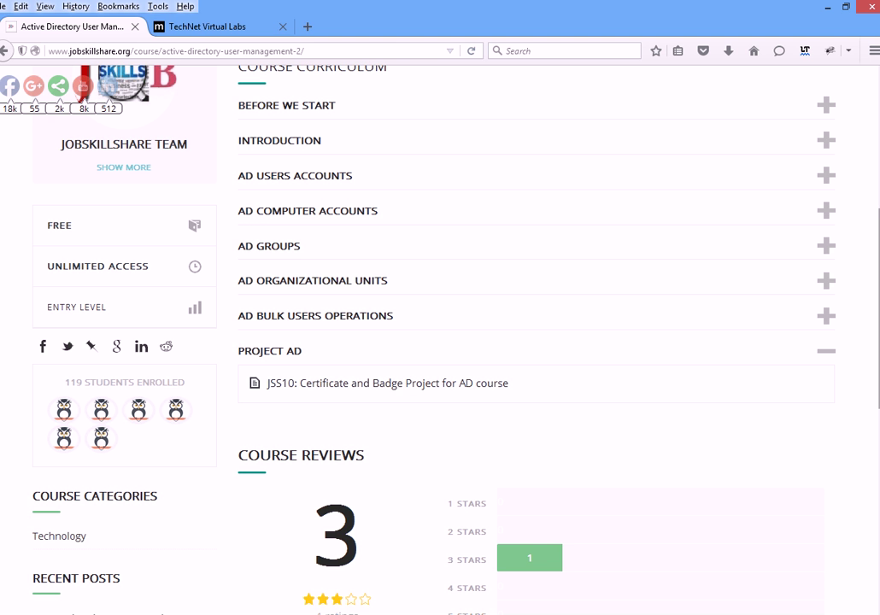
scroll(up, 3)
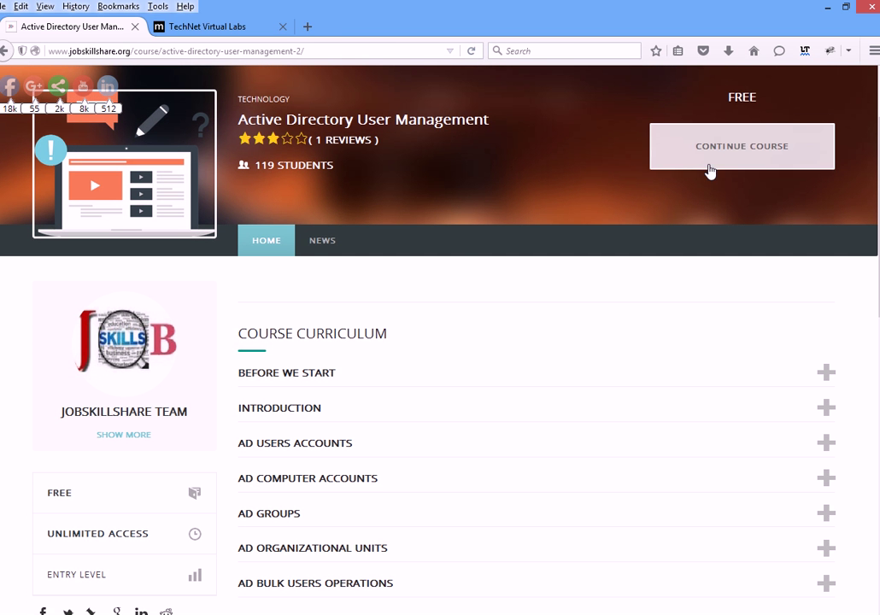
click(742, 145)
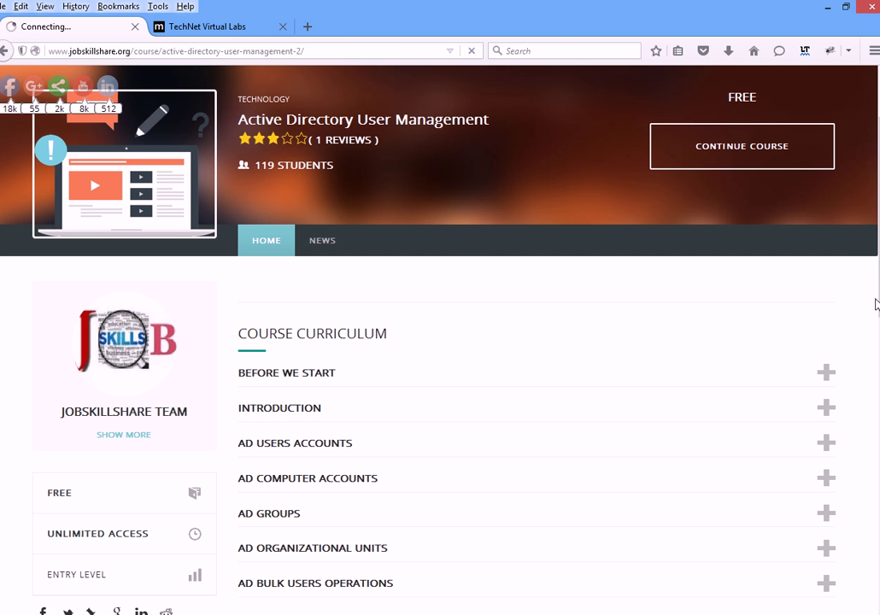
click(741, 145)
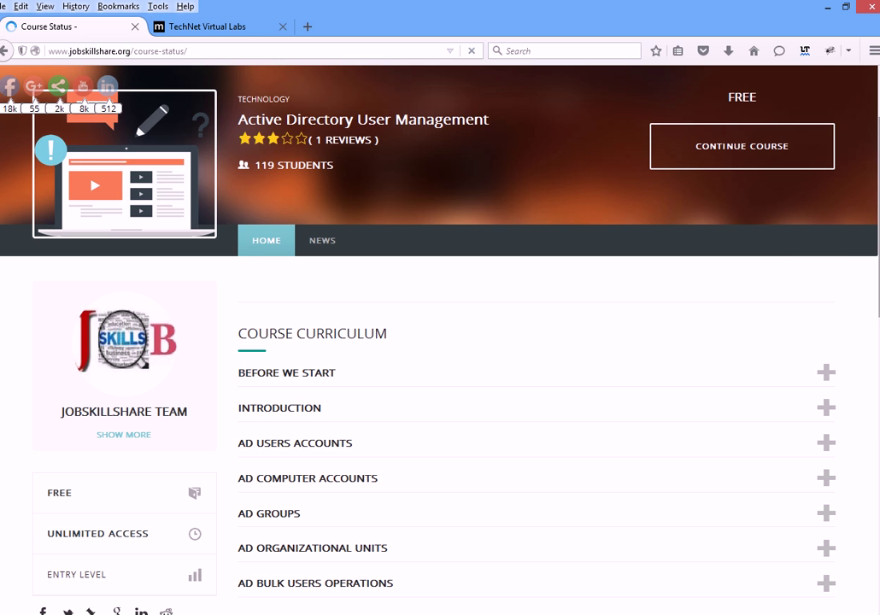
Open the JSS10 certificate and badge project unit and review its naming-format warning and step 1 membership requirement.
click(742, 145)
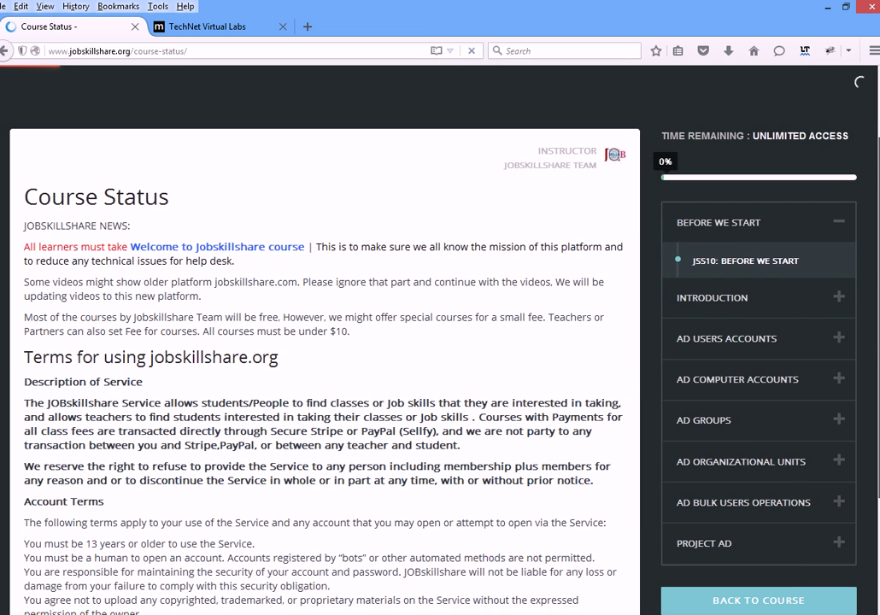
scroll(down, 3)
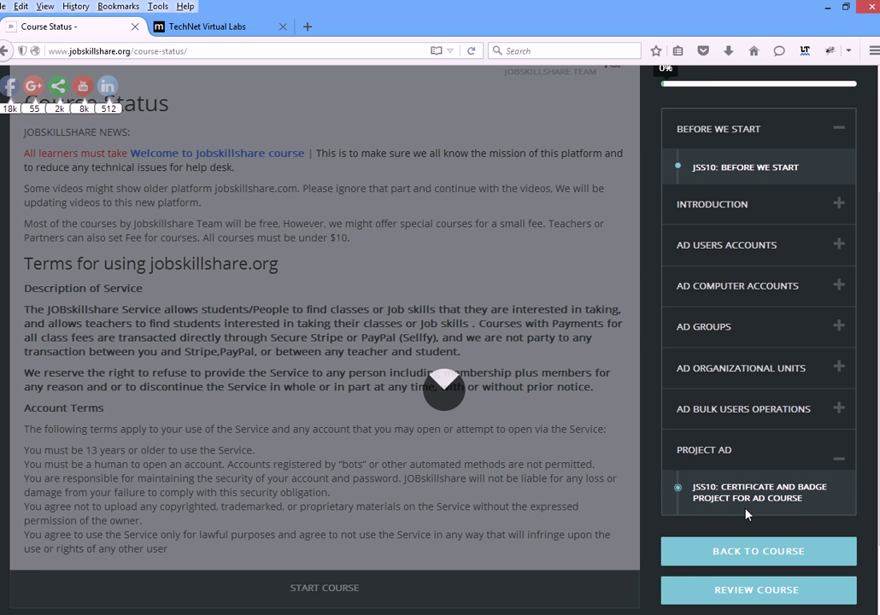
click(756, 492)
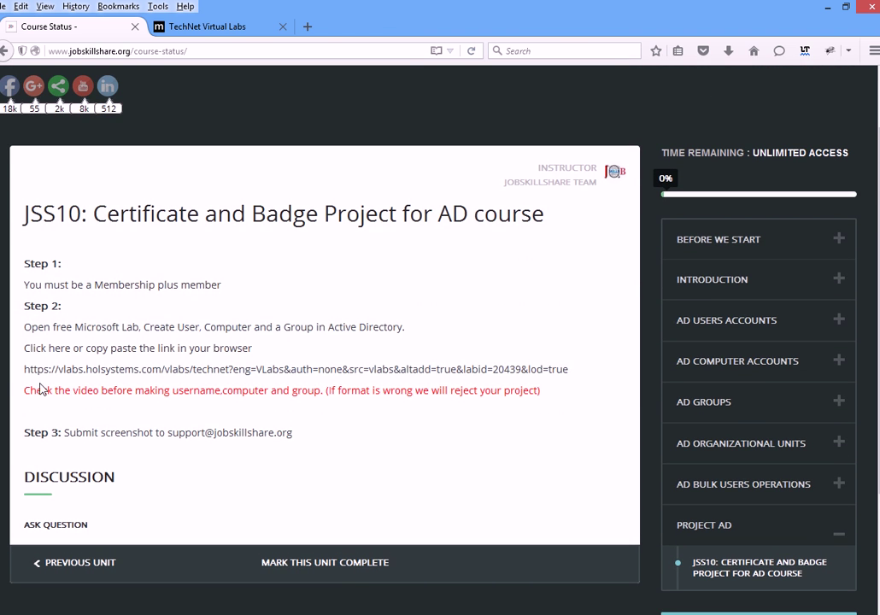
triple_click(282, 389)
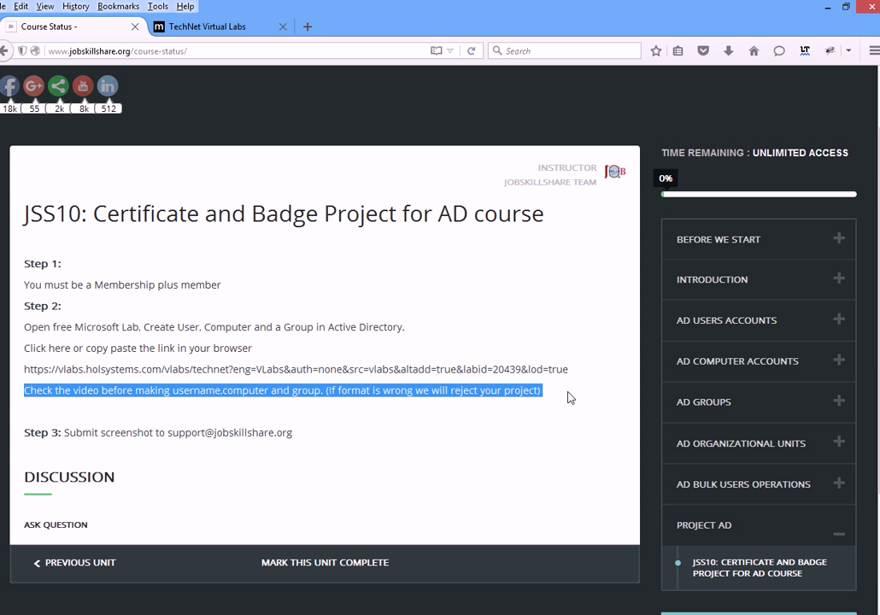
mouse_move(397, 369)
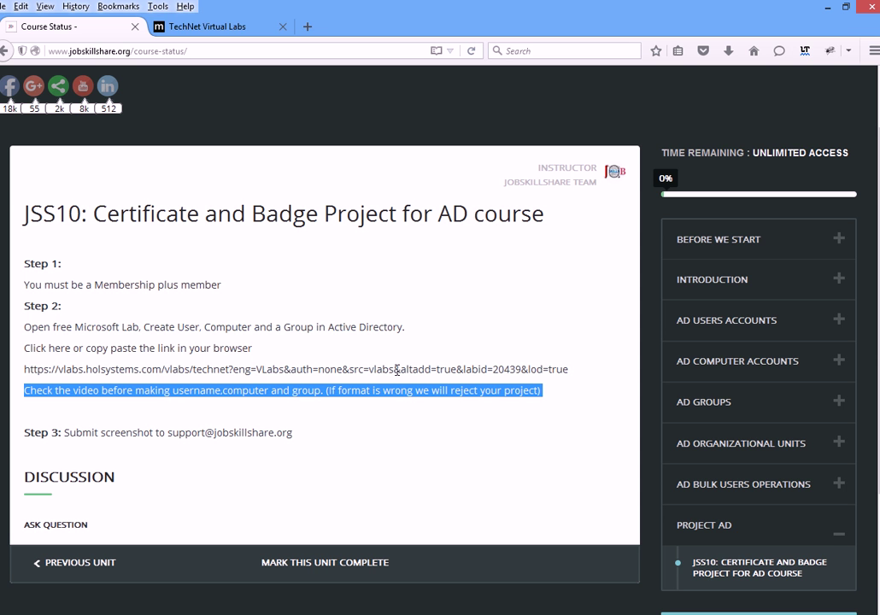
click(26, 283)
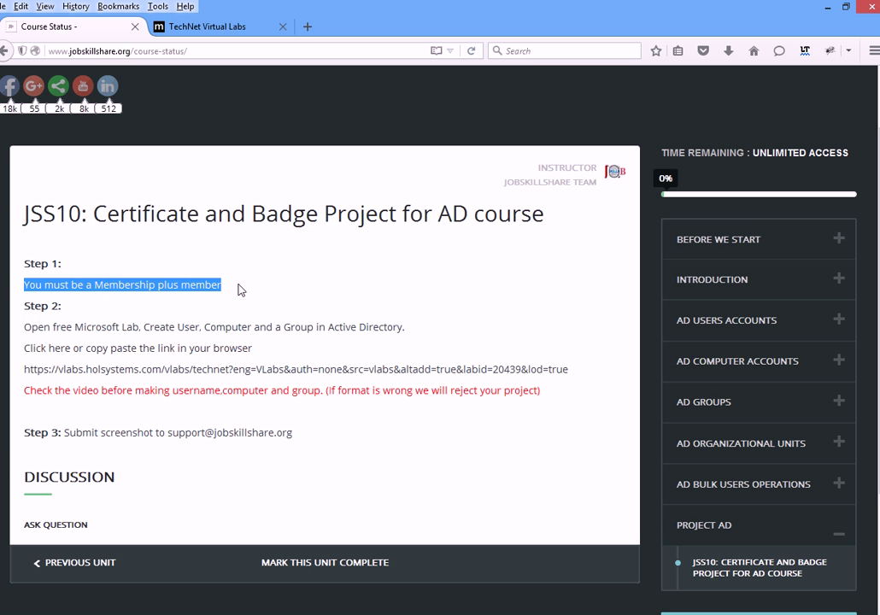
click(85, 320)
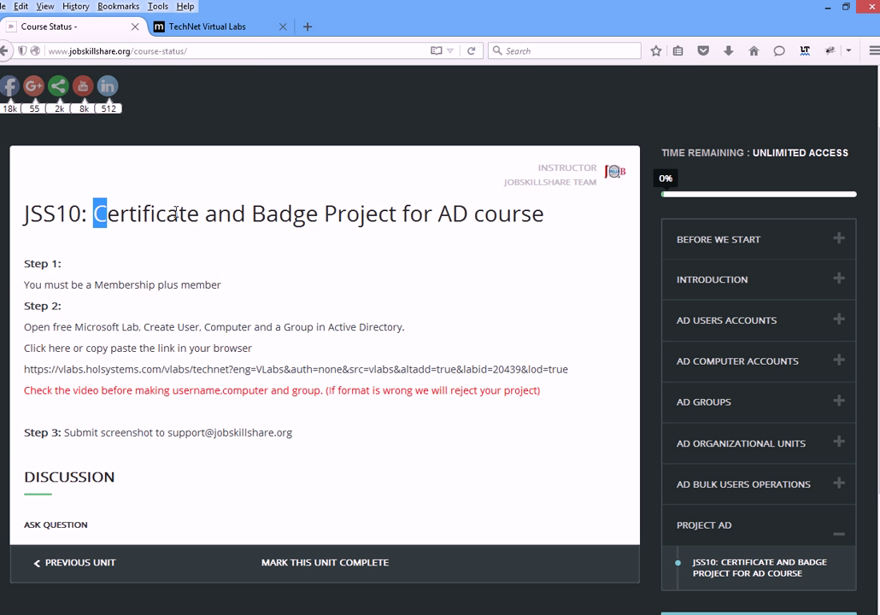
Follow the free Microsoft lab link so the TechNet Virtual Labs RemoteApp lab page opens.
scroll(down, 3)
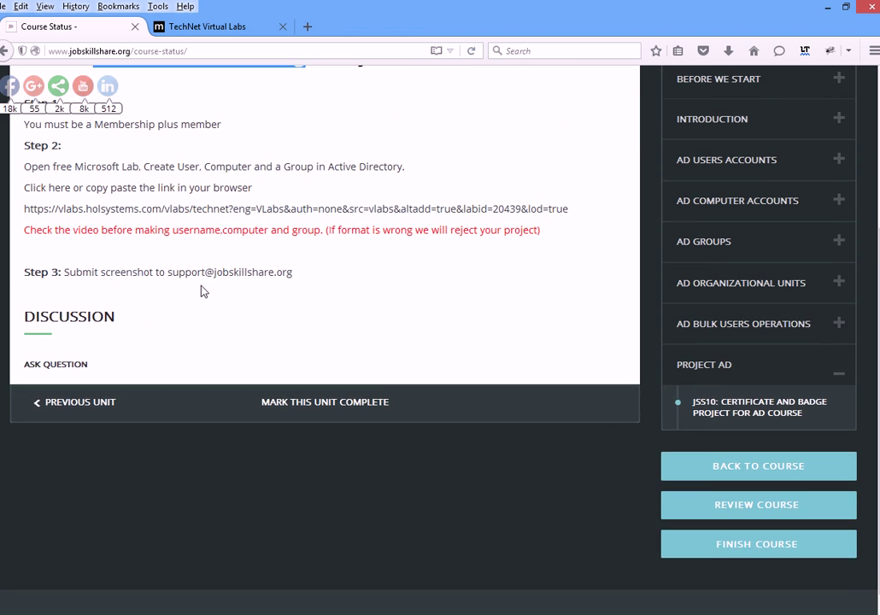
scroll(up, 3)
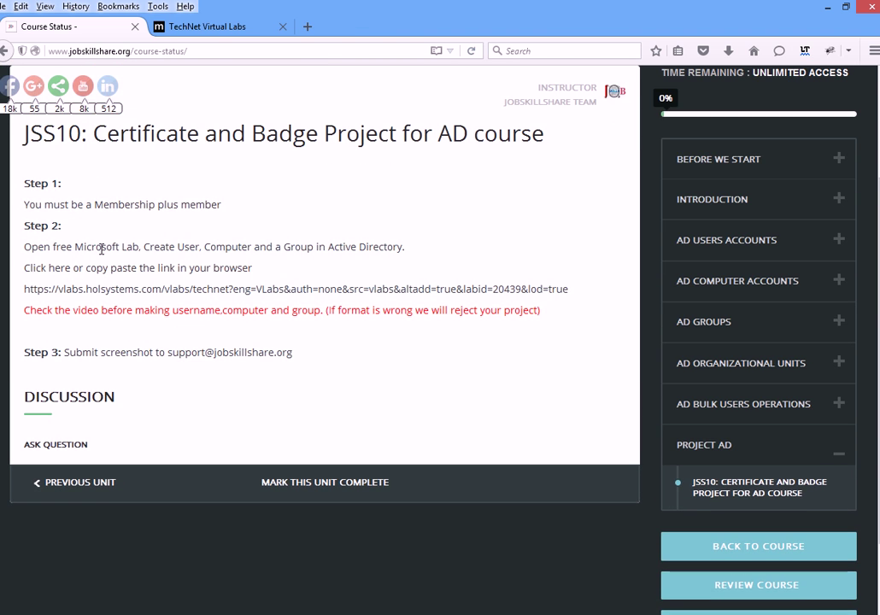
mouse_move(251, 243)
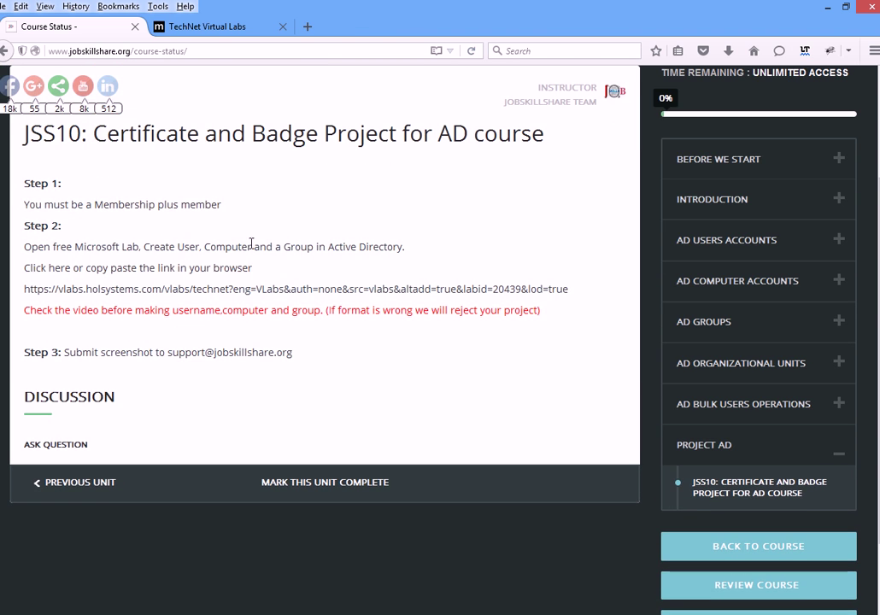
mouse_move(313, 250)
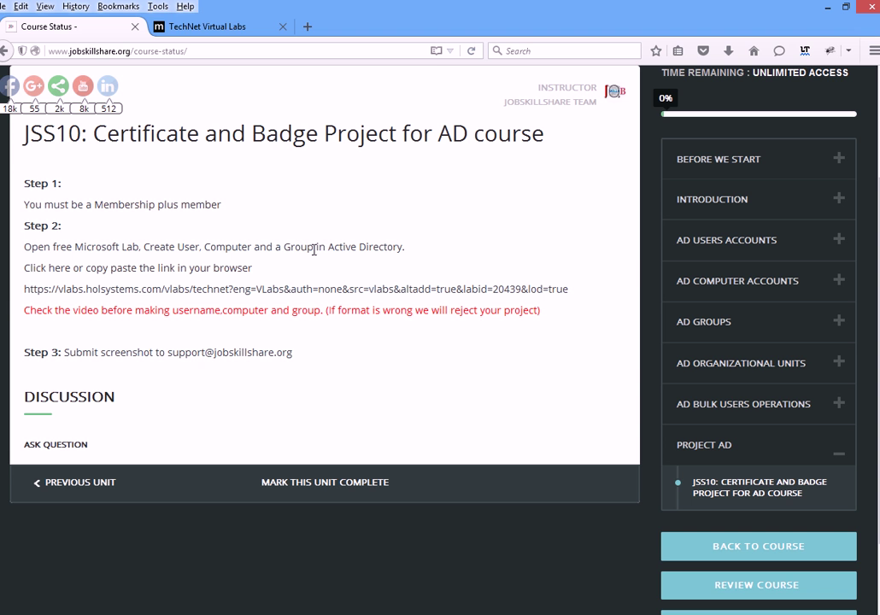
mouse_move(164, 277)
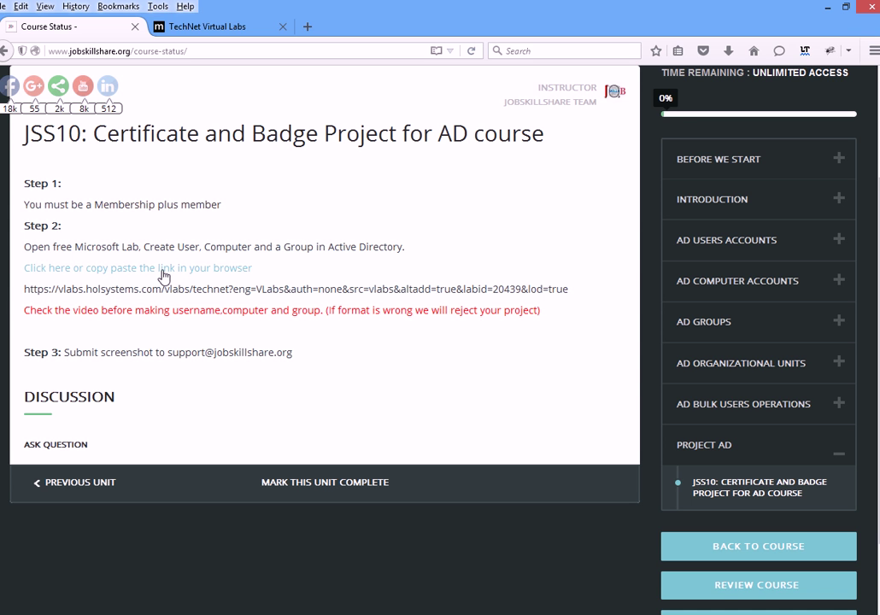
mouse_move(53, 277)
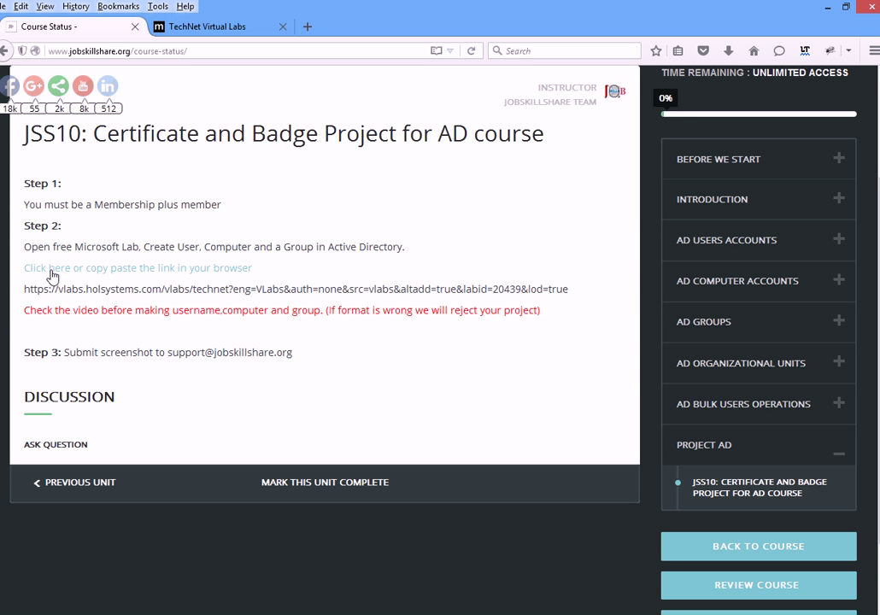
mouse_move(96, 277)
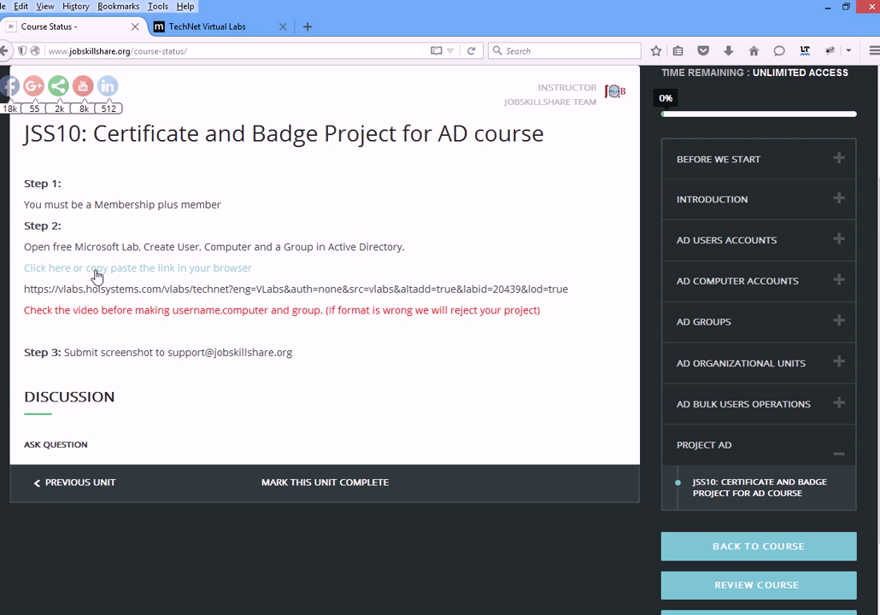
click(137, 266)
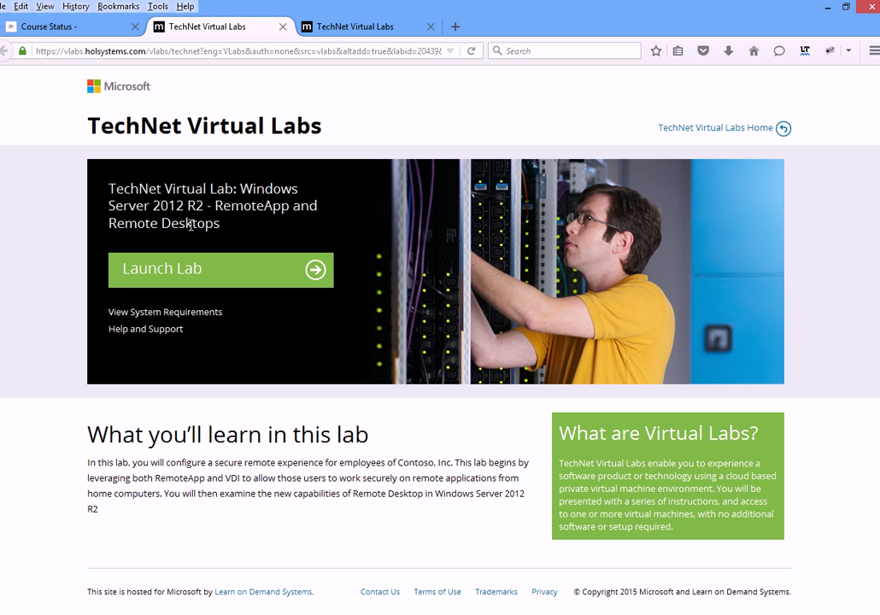
mouse_move(167, 275)
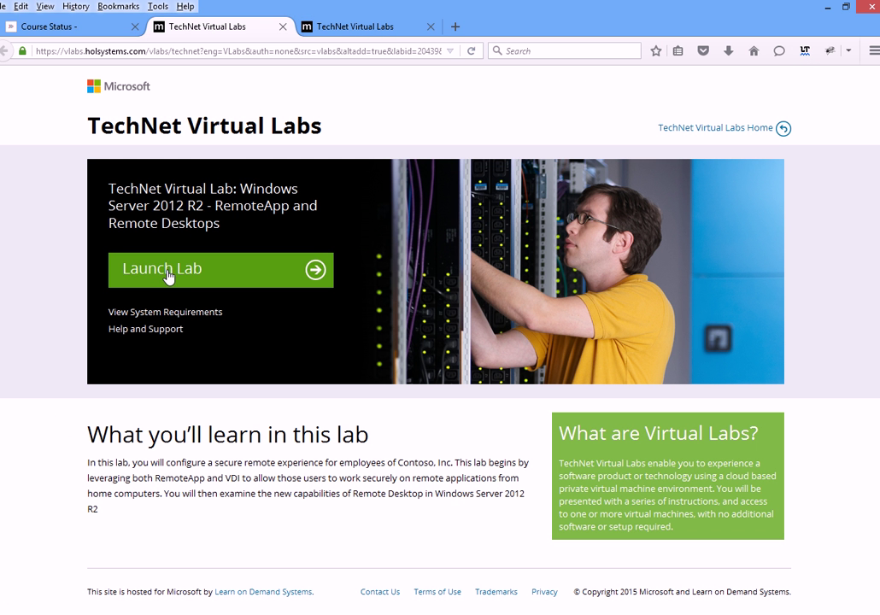
mouse_move(162, 258)
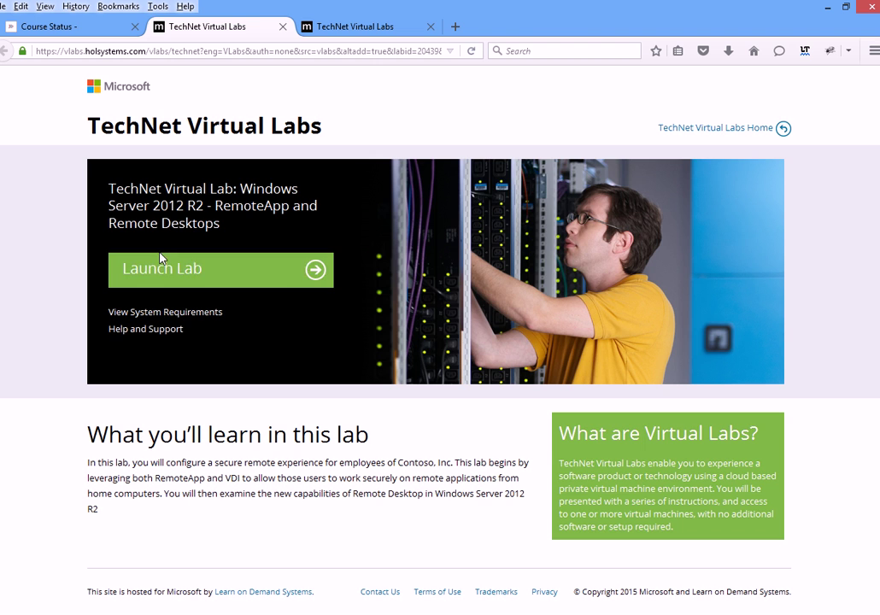
Launch the Windows Server 2012 R2 RemoteApp lab so its environment starts building.
click(218, 269)
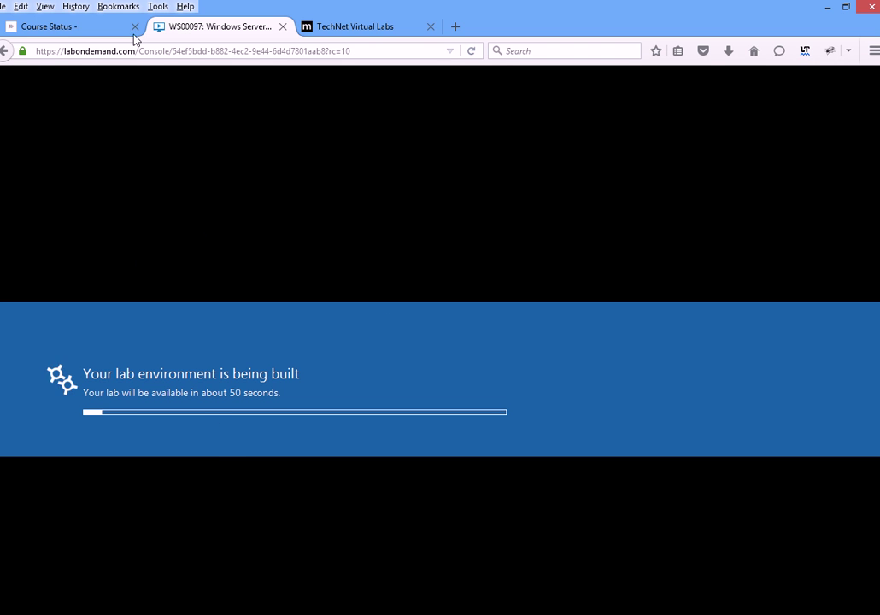
mouse_move(99, 27)
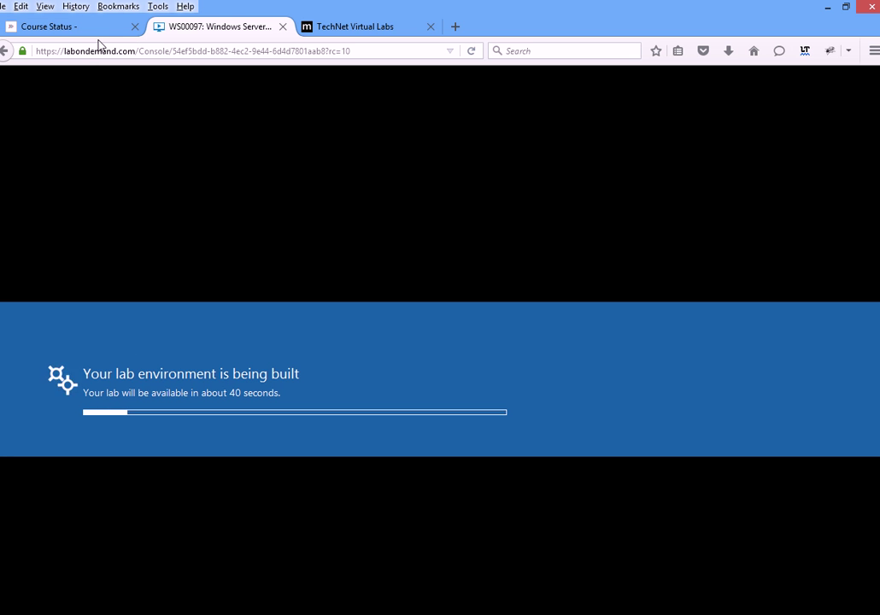
mouse_move(48, 173)
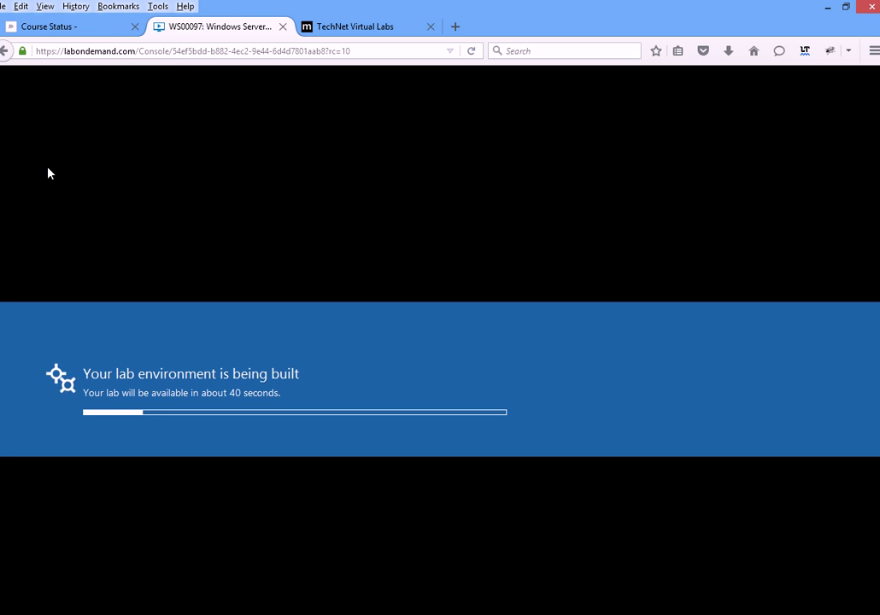
mouse_move(61, 101)
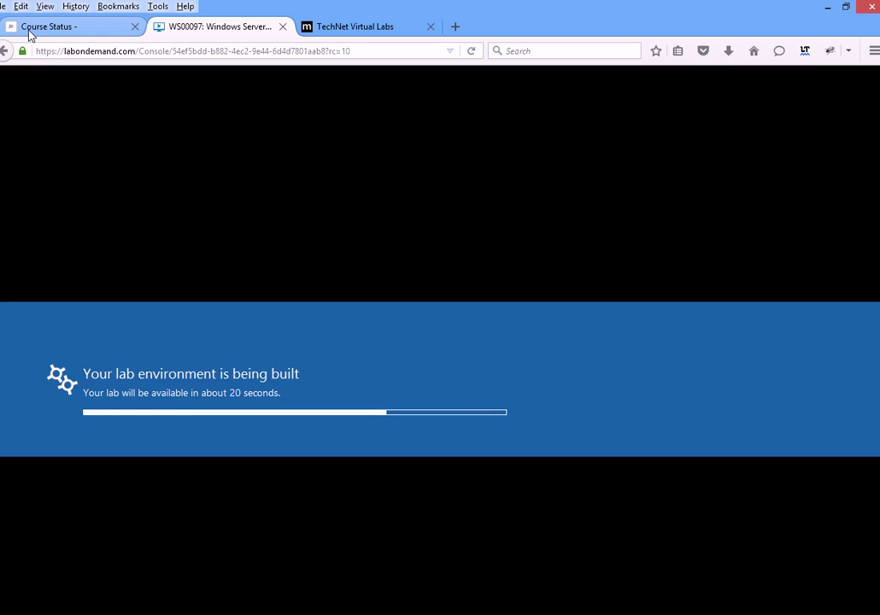
Review the JSS10 project steps on the Course Status tab, then return to the running lab tab.
click(68, 28)
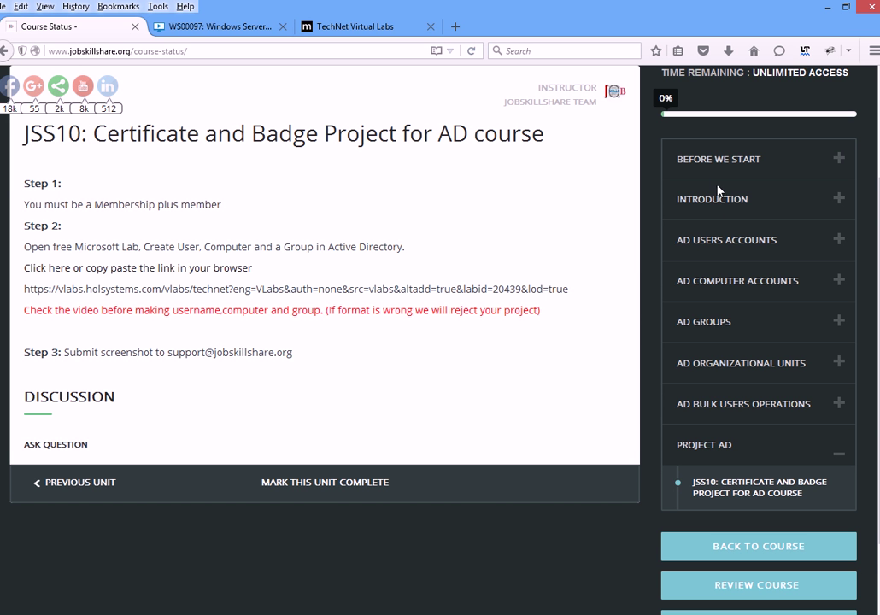
mouse_move(700, 403)
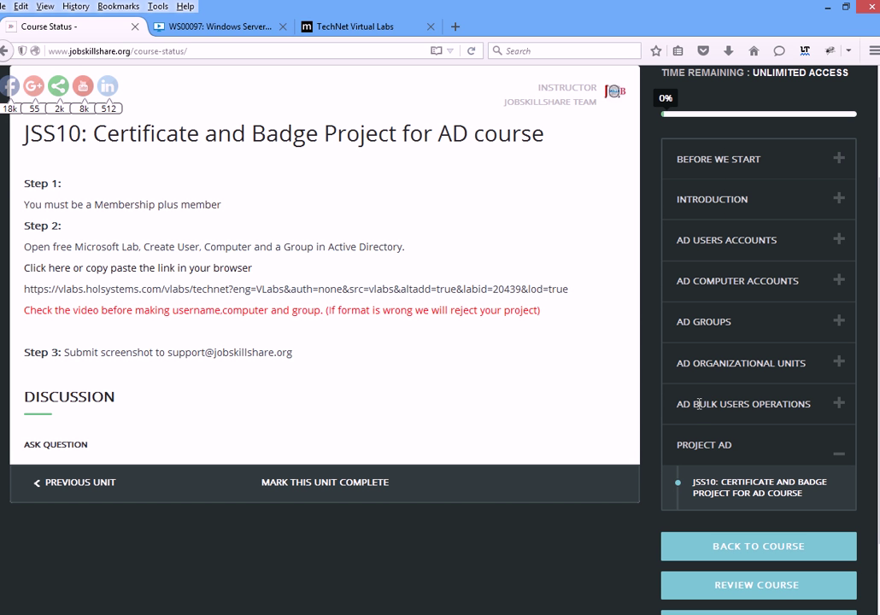
mouse_move(670, 203)
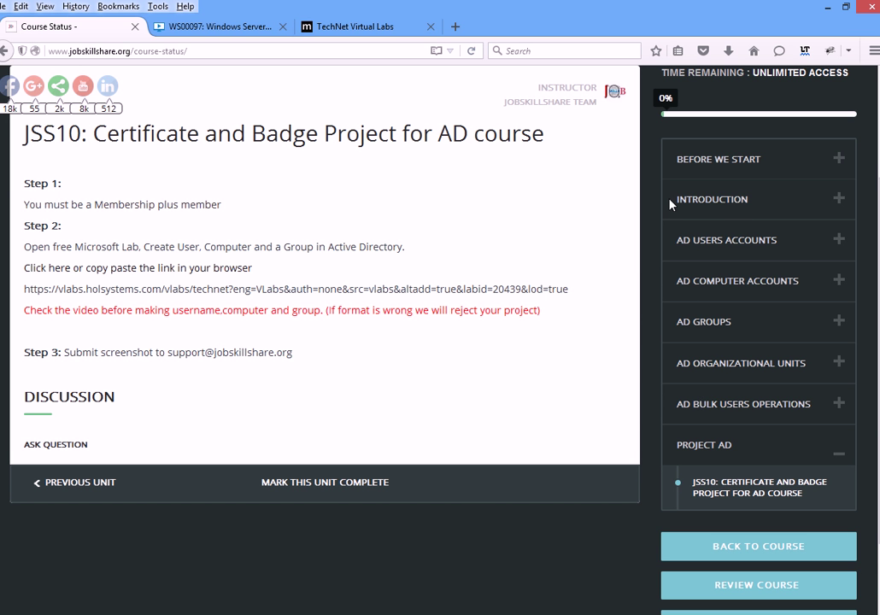
mouse_move(750, 301)
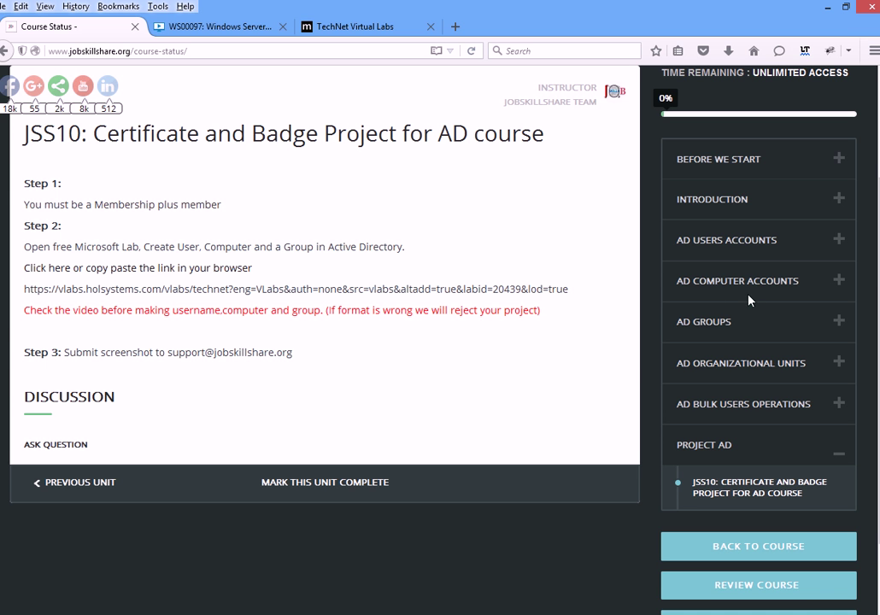
mouse_move(617, 371)
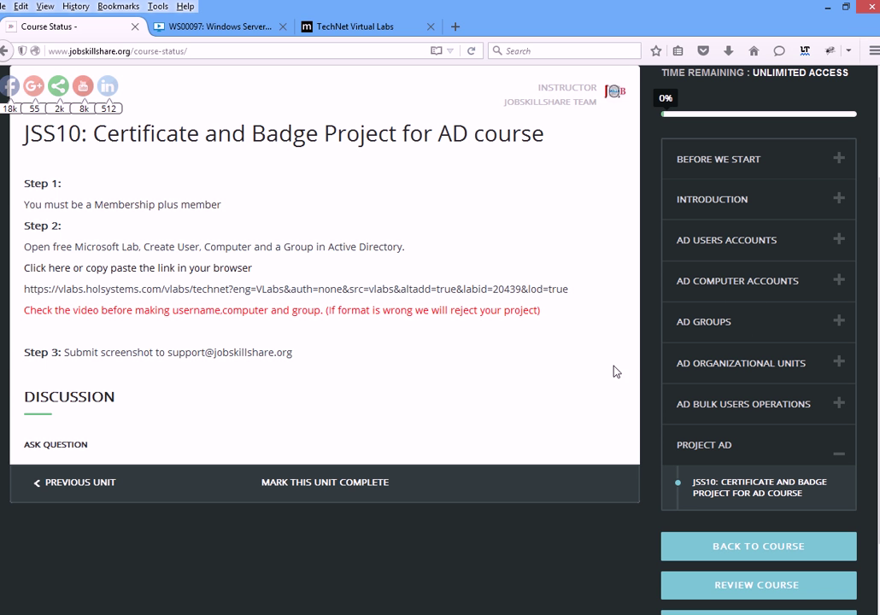
mouse_move(229, 349)
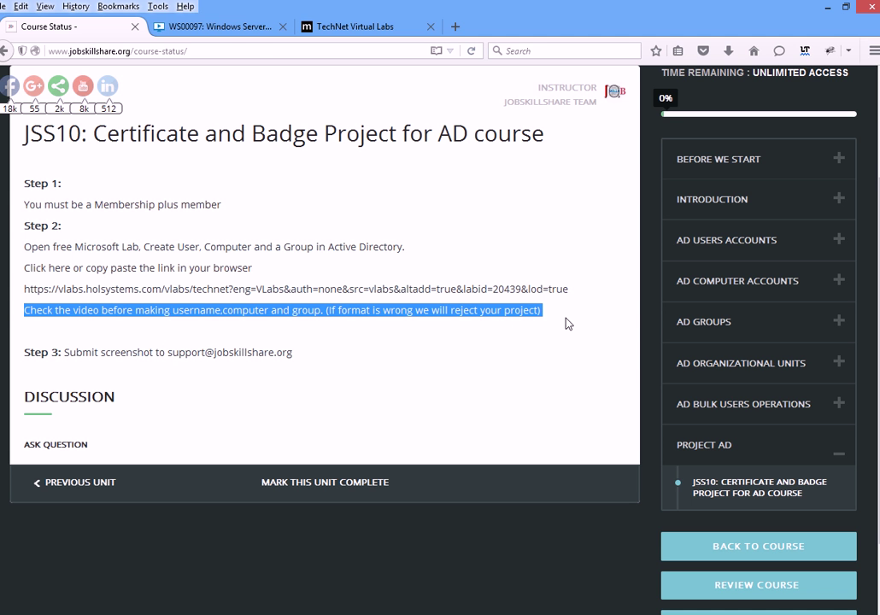
mouse_move(334, 308)
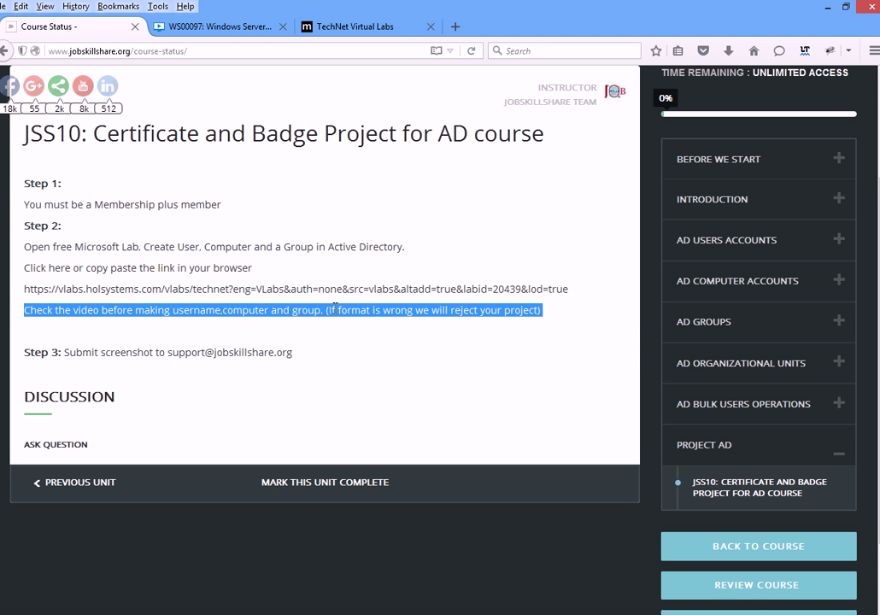
click(219, 27)
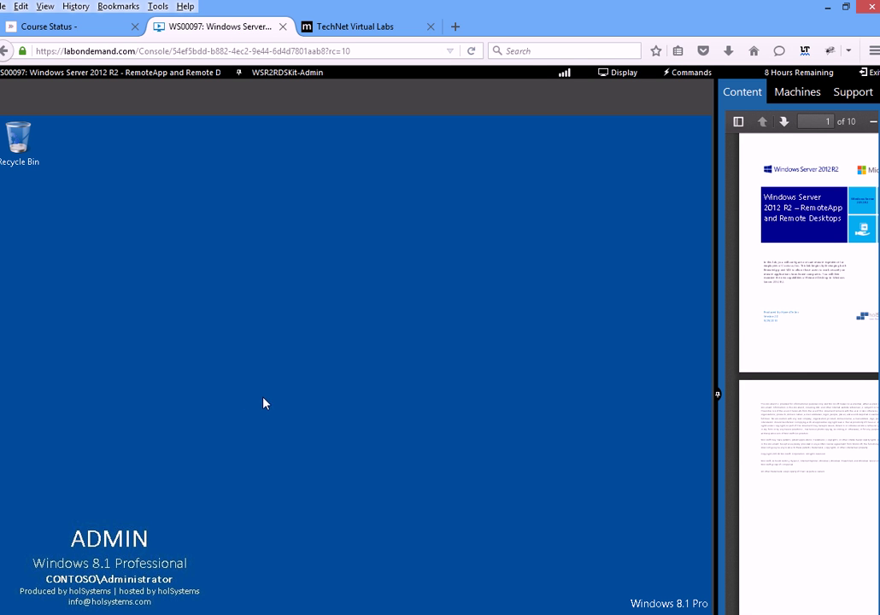
mouse_move(505, 38)
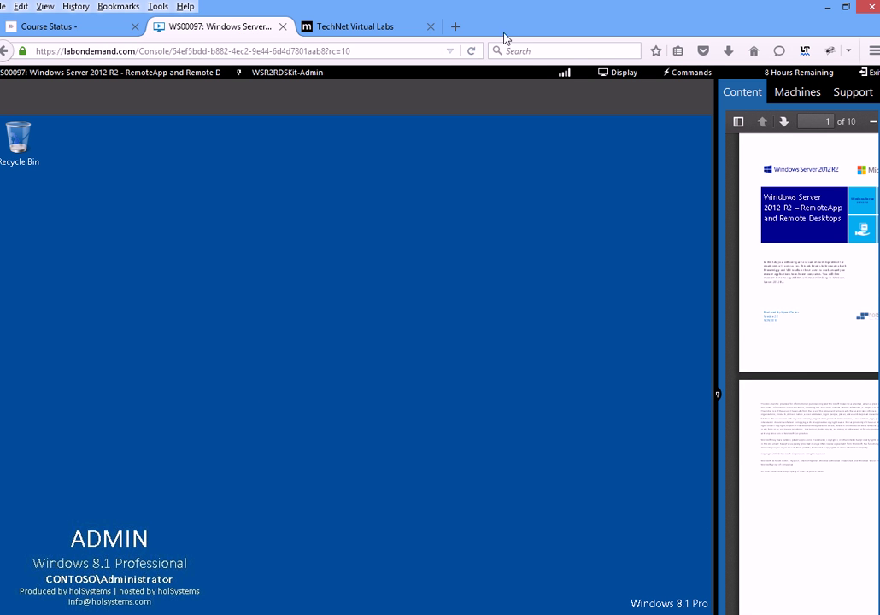
Show the lab's Machines list with the RDS admin workstation, domain controller and Server1.
click(796, 92)
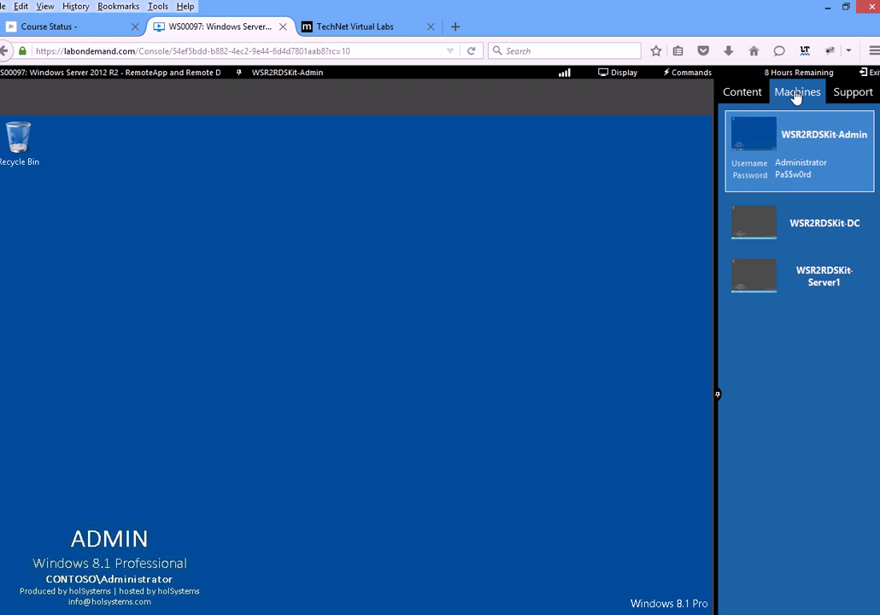
click(741, 93)
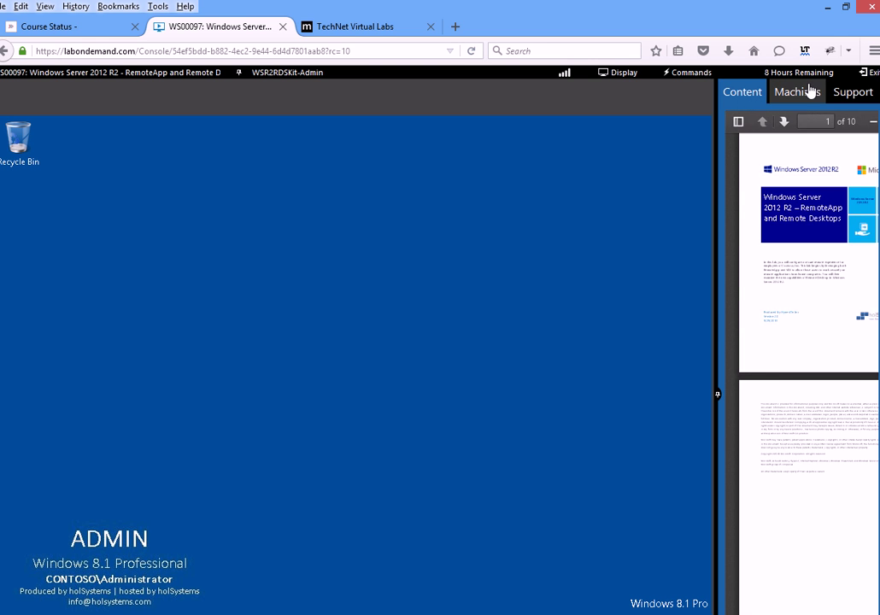
click(796, 92)
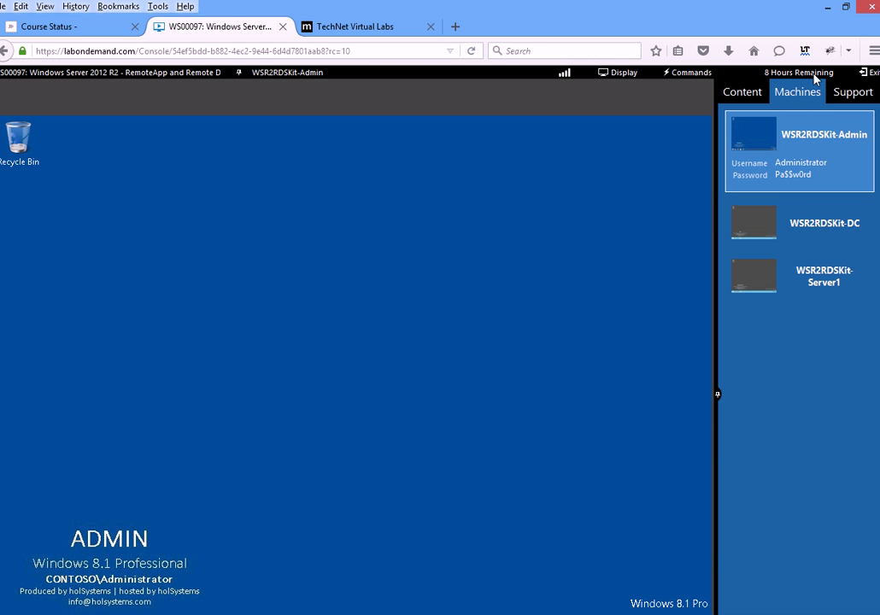
mouse_move(355, 252)
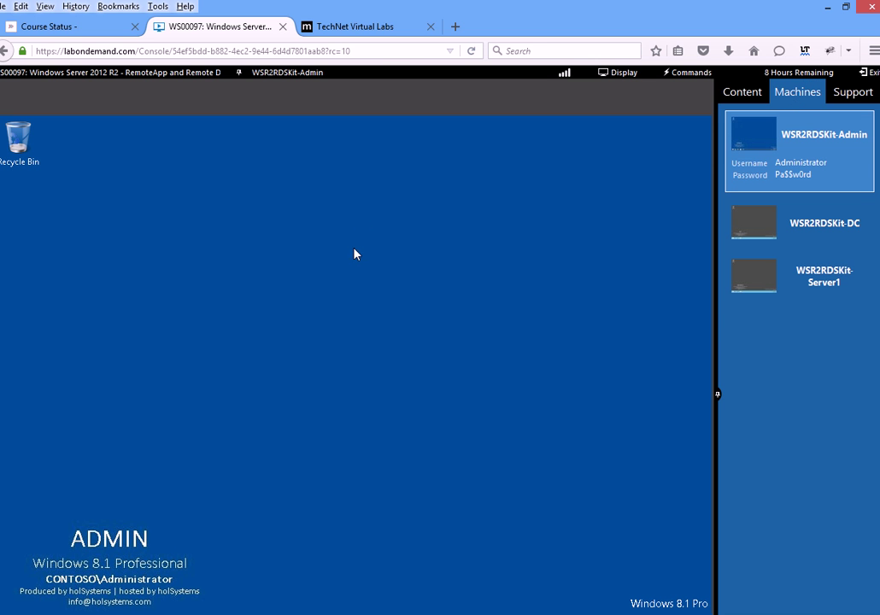
mouse_move(266, 264)
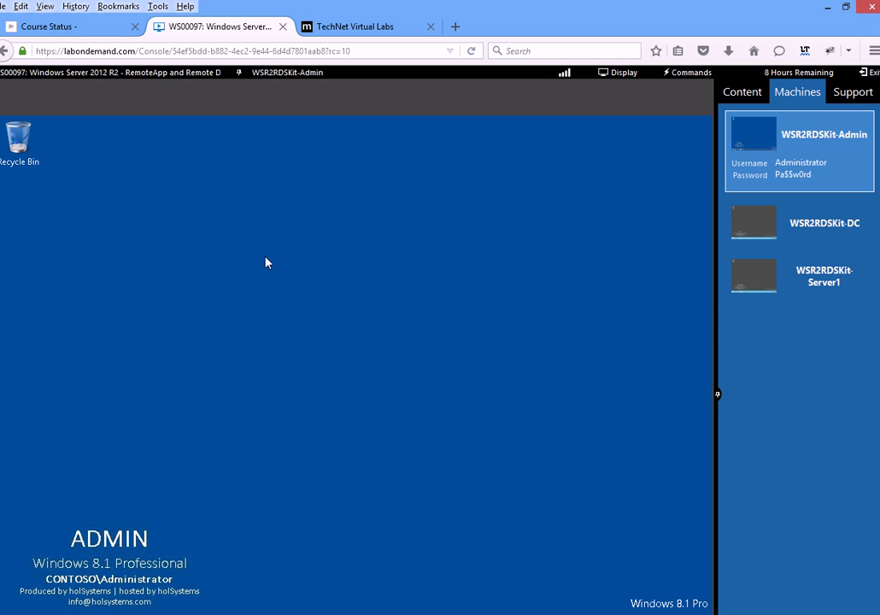
mouse_move(779, 98)
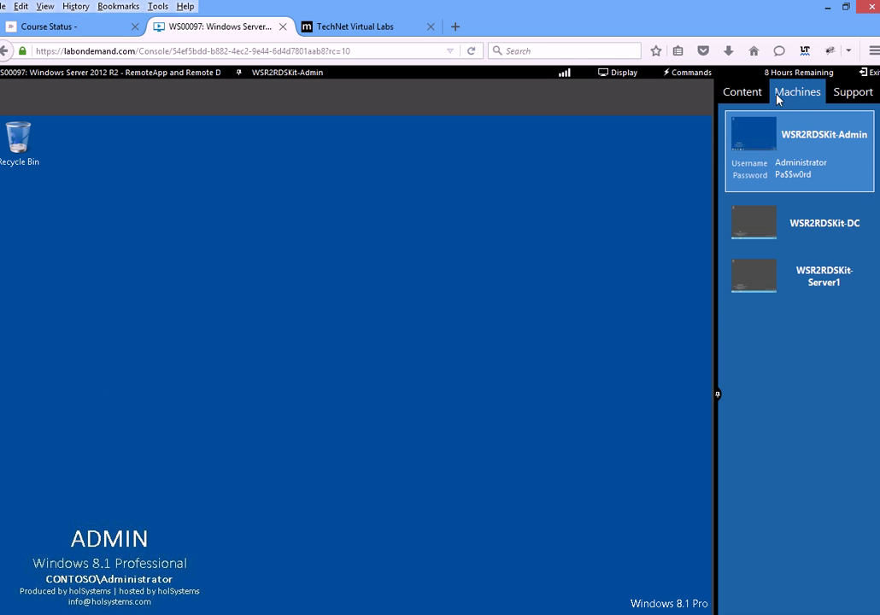
mouse_move(301, 372)
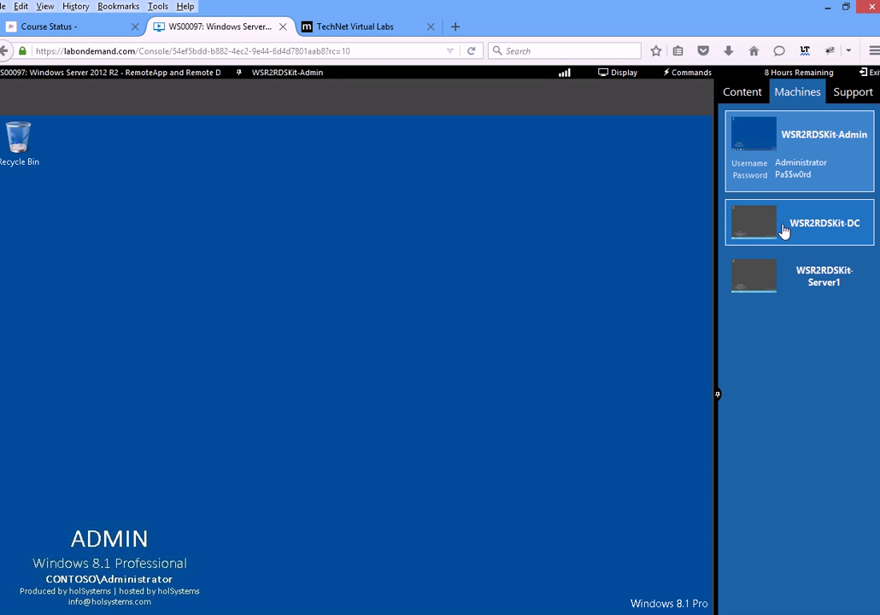
Switch the lab session to the domain controller's Windows Server 2012 R2 desktop.
click(800, 222)
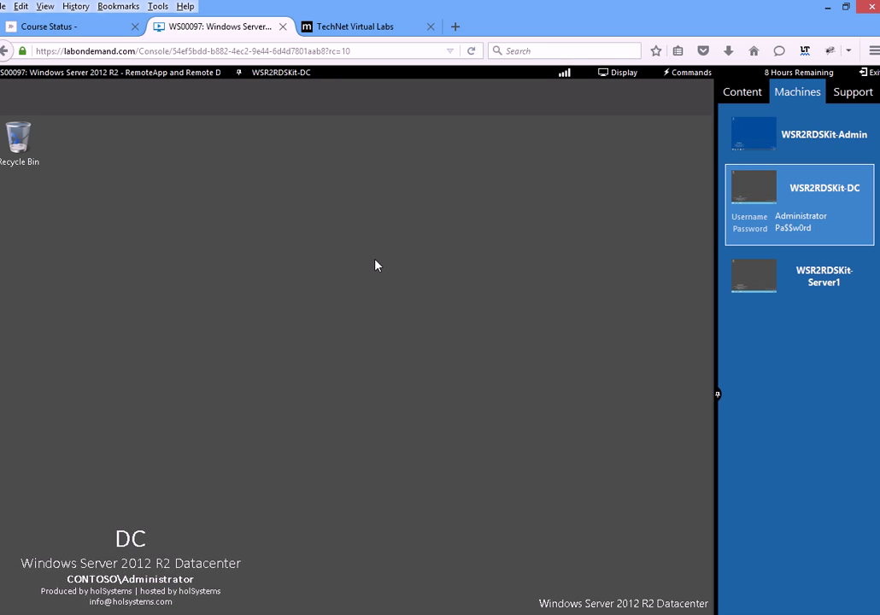
mouse_move(150, 515)
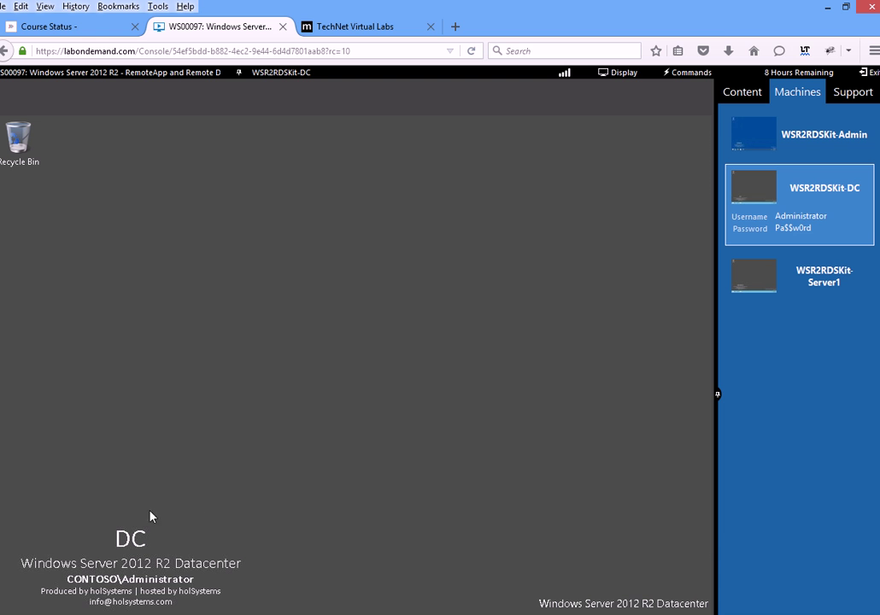
mouse_move(222, 577)
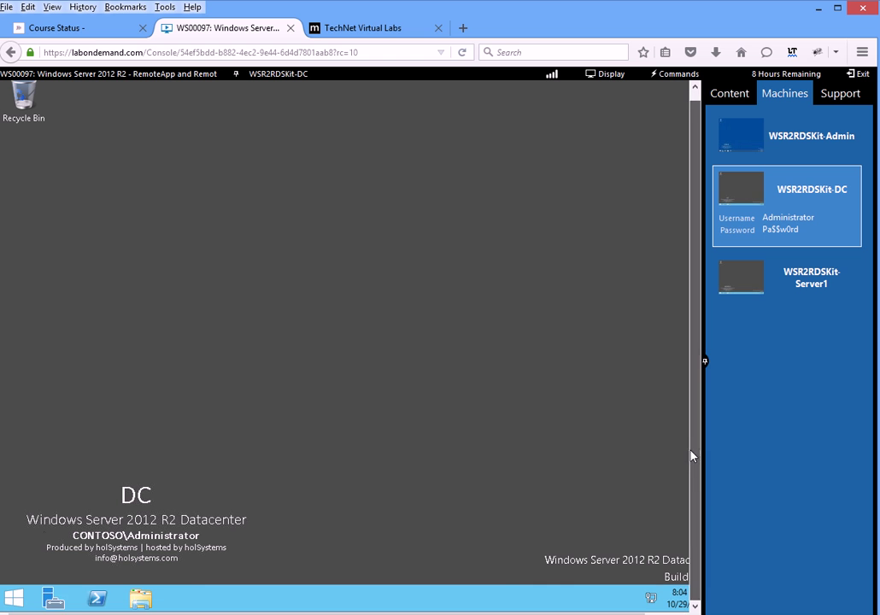
mouse_move(323, 233)
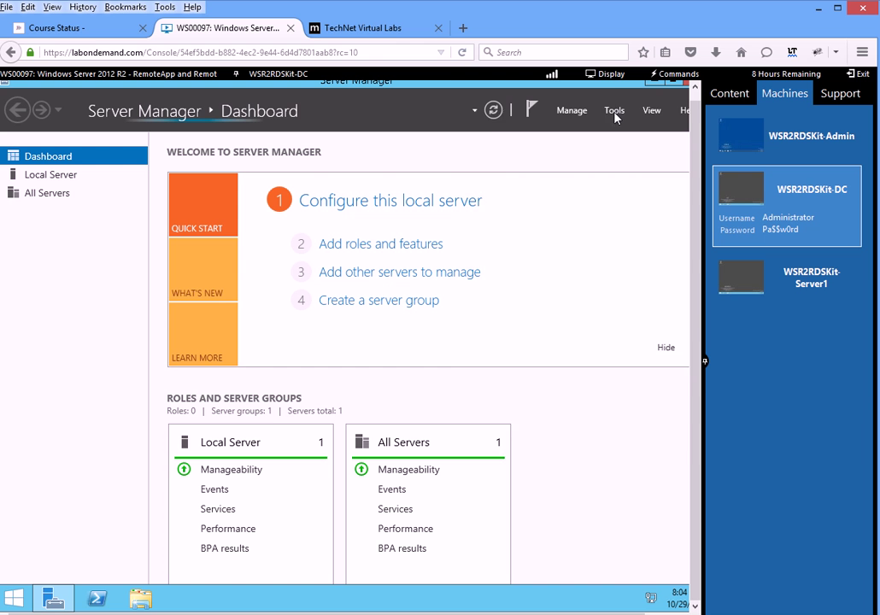
Open Active Directory Users and Computers maximized and select the contoso.com Computers container listing the lab machines.
click(613, 110)
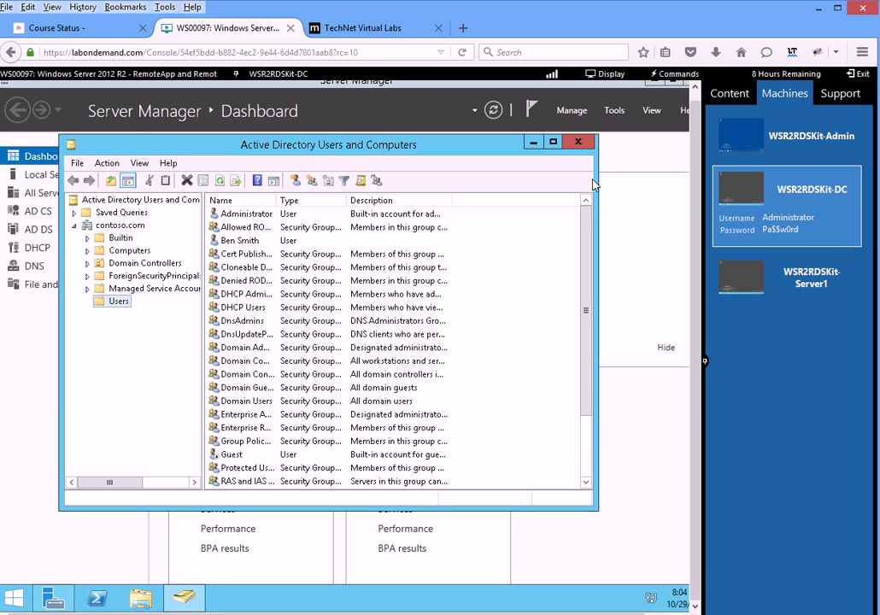
click(553, 142)
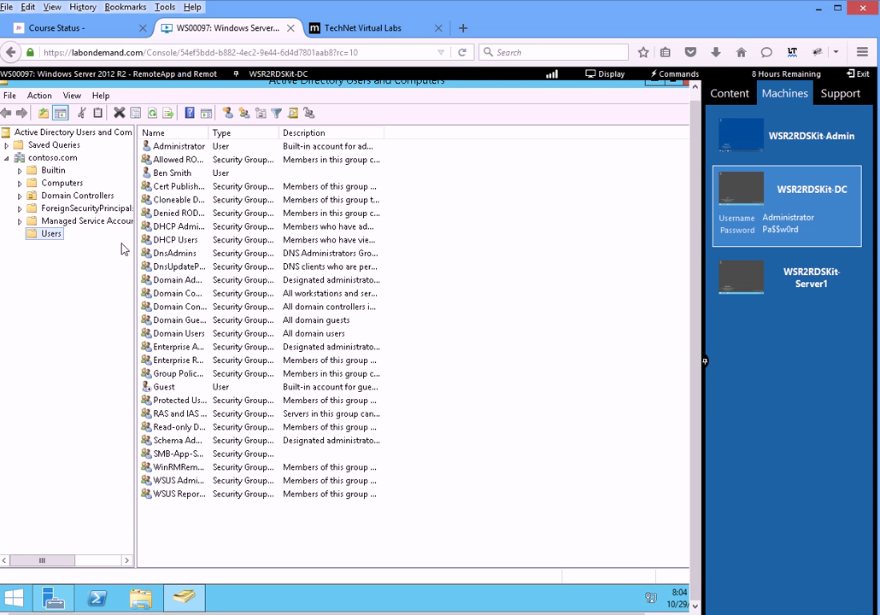
click(174, 266)
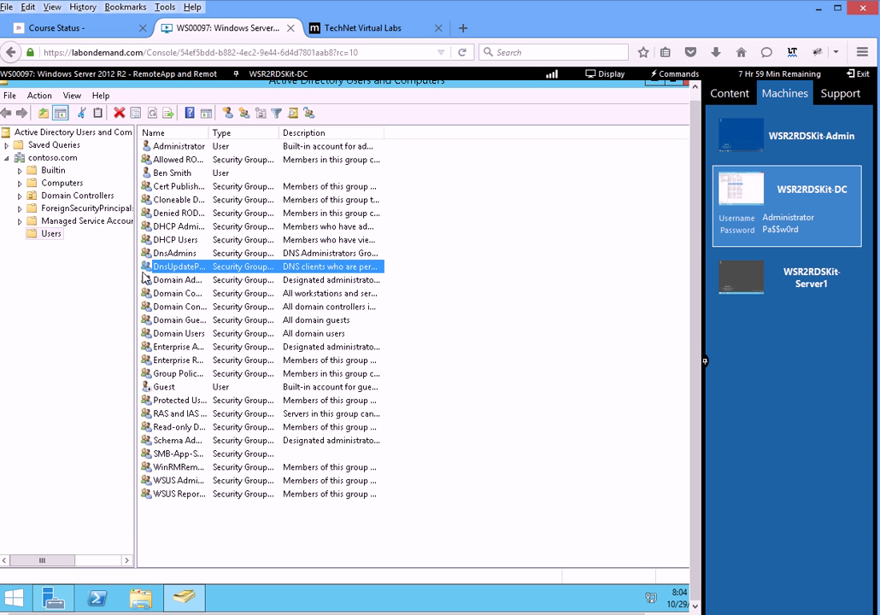
click(61, 181)
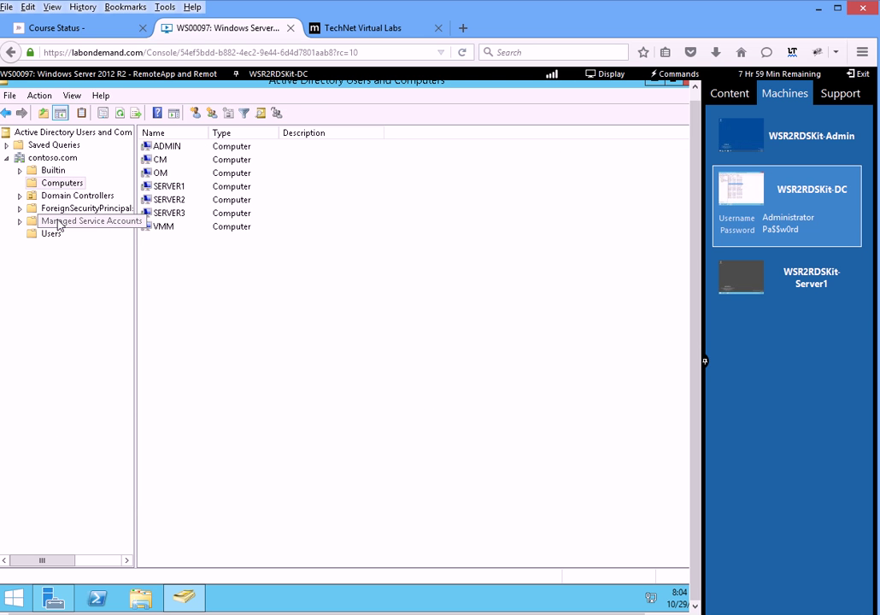
right_click(51, 232)
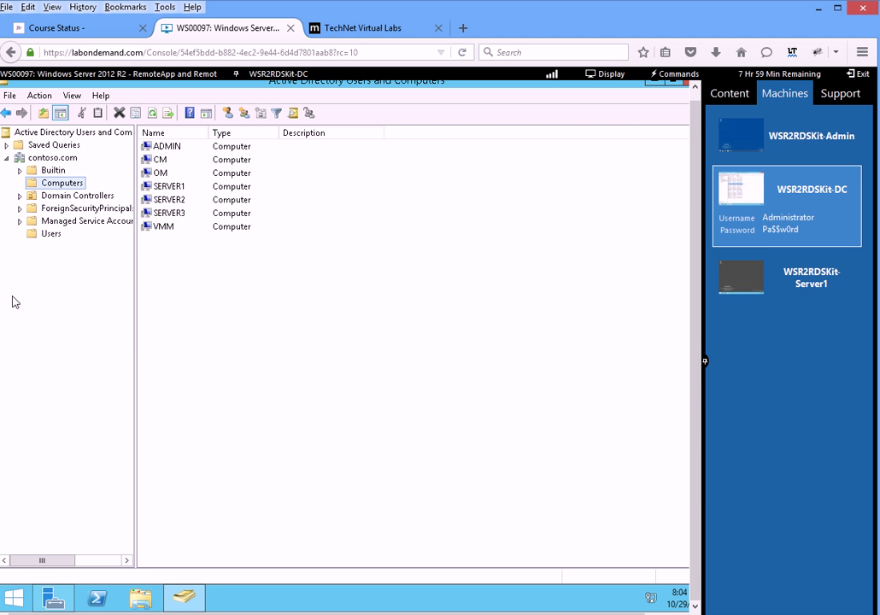
click(85, 220)
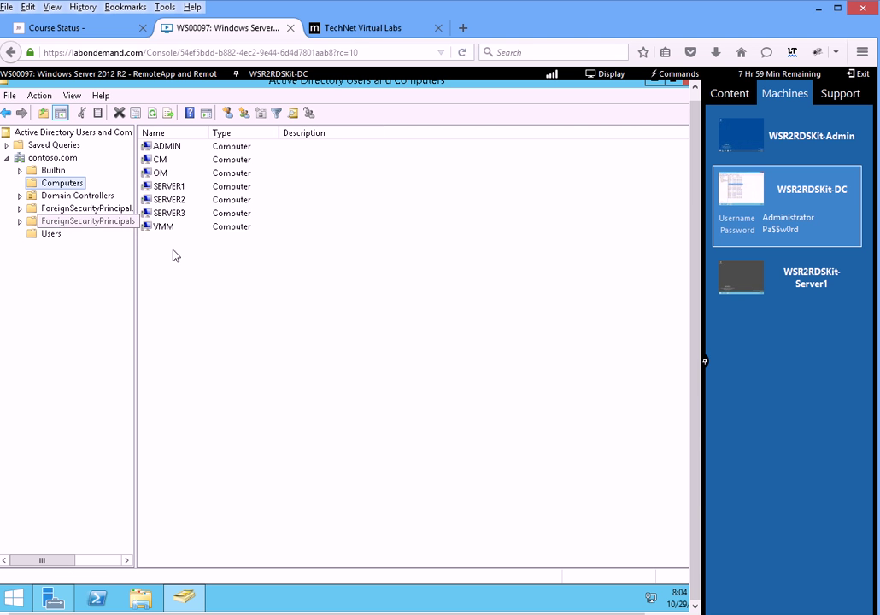
click(87, 221)
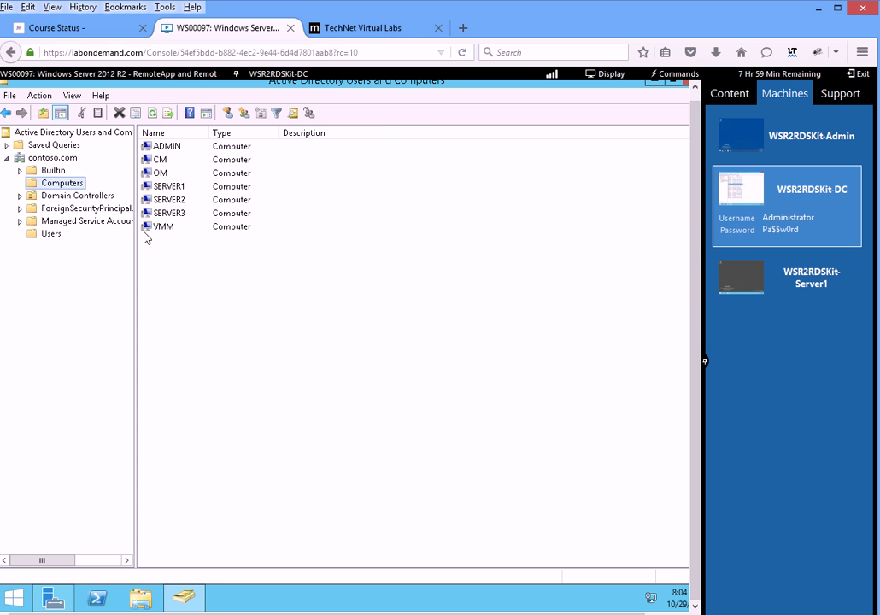
mouse_move(181, 235)
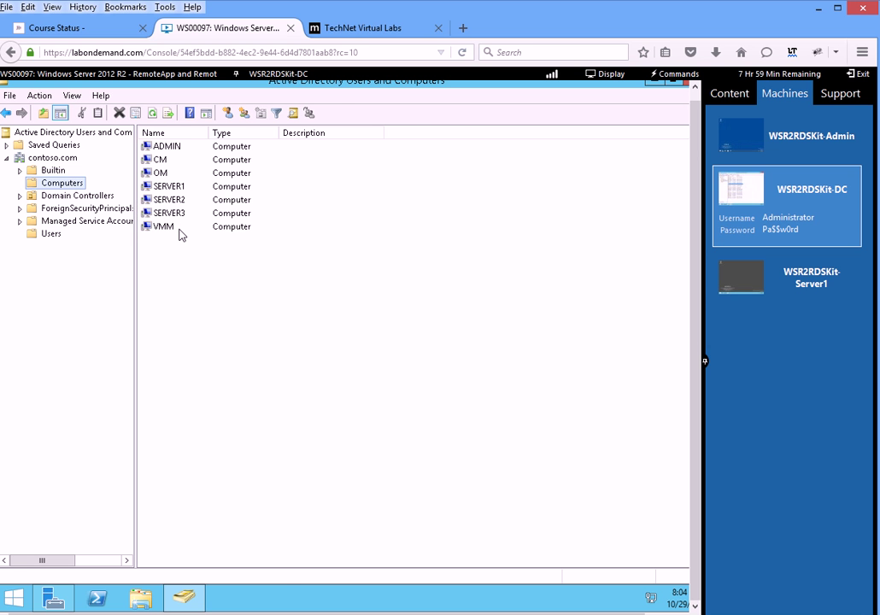
mouse_move(337, 304)
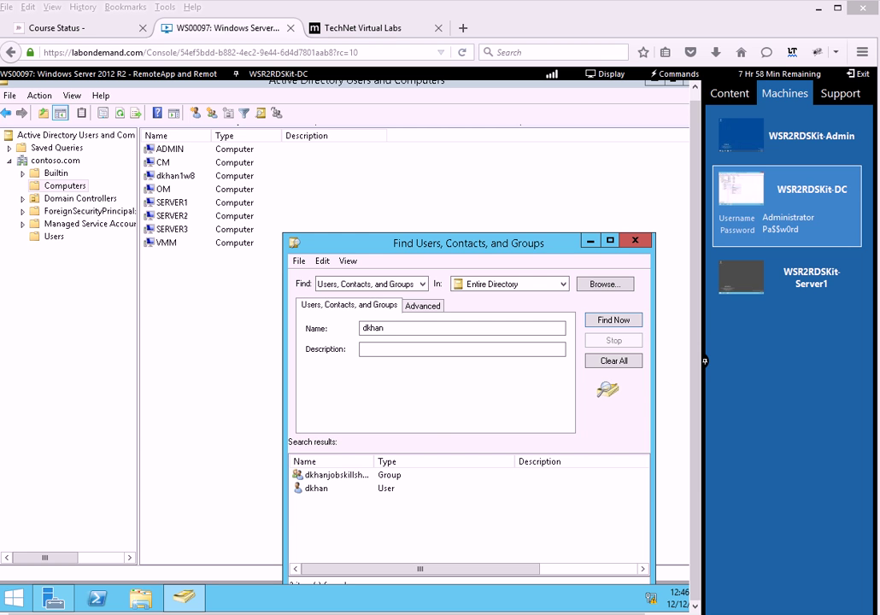
mouse_move(169, 186)
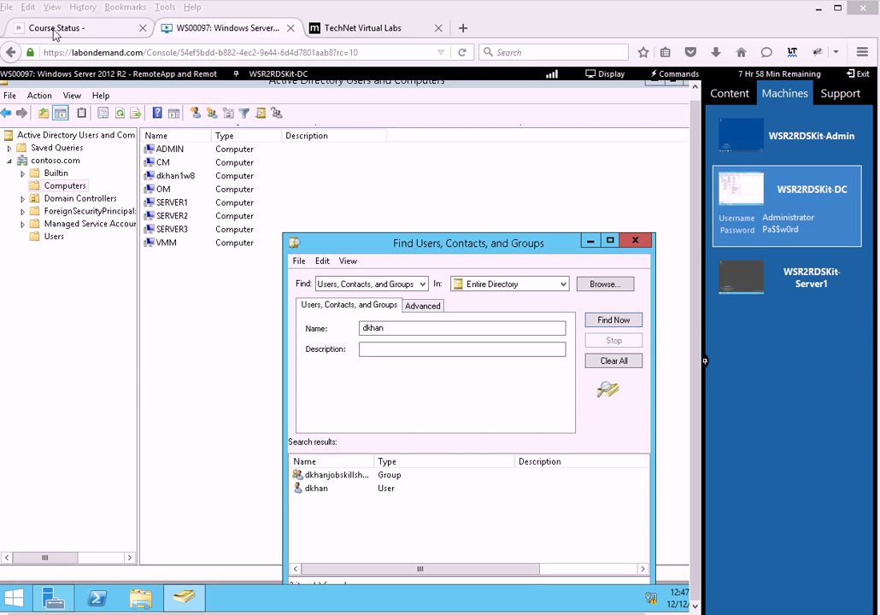
mouse_move(162, 184)
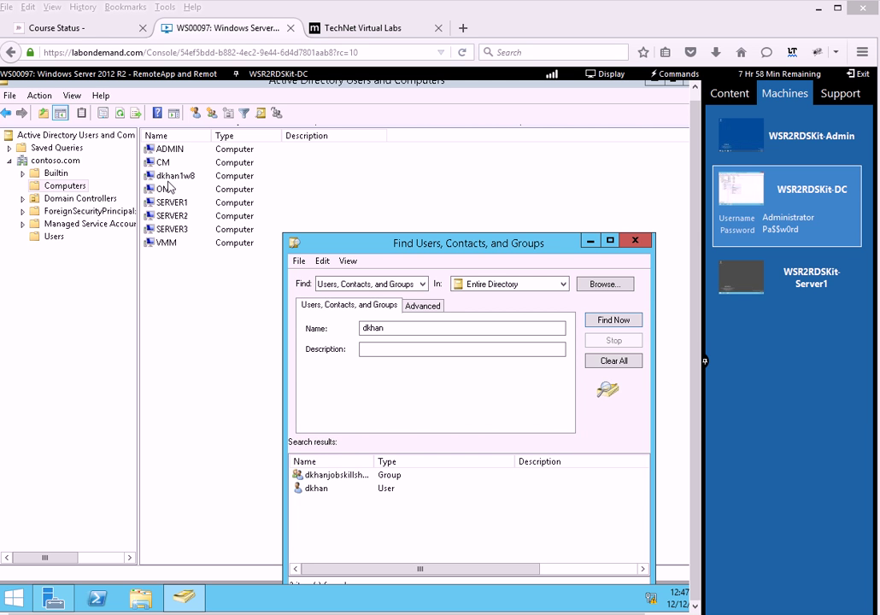
mouse_move(174, 181)
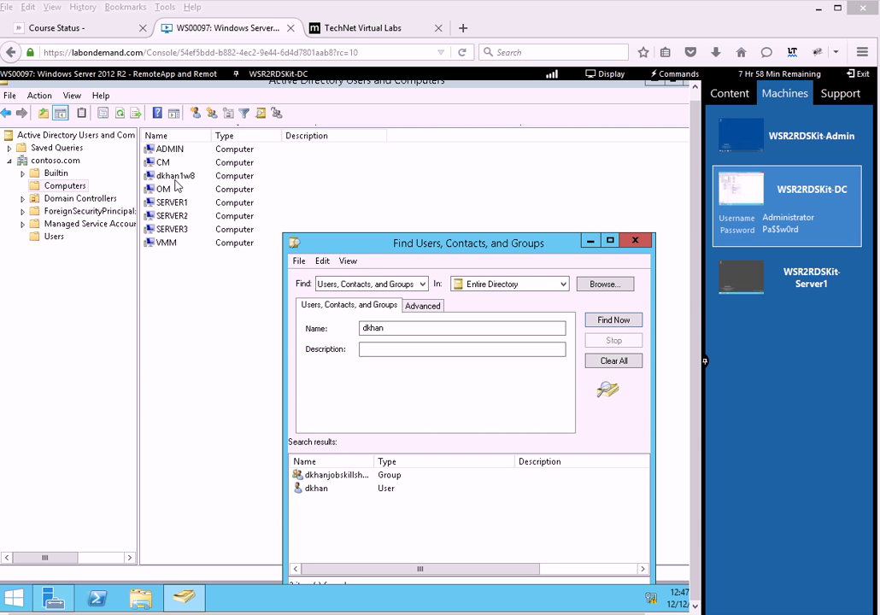
mouse_move(189, 206)
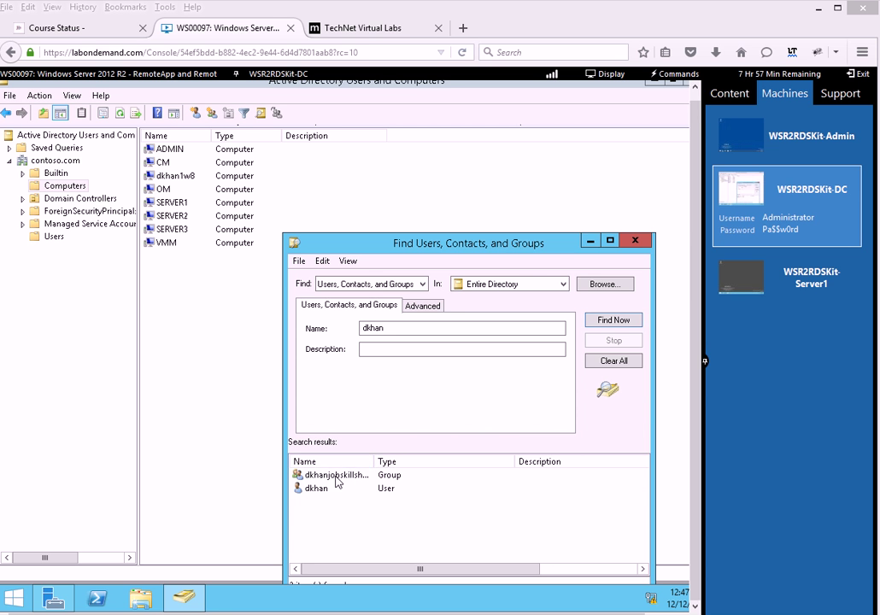
click(318, 489)
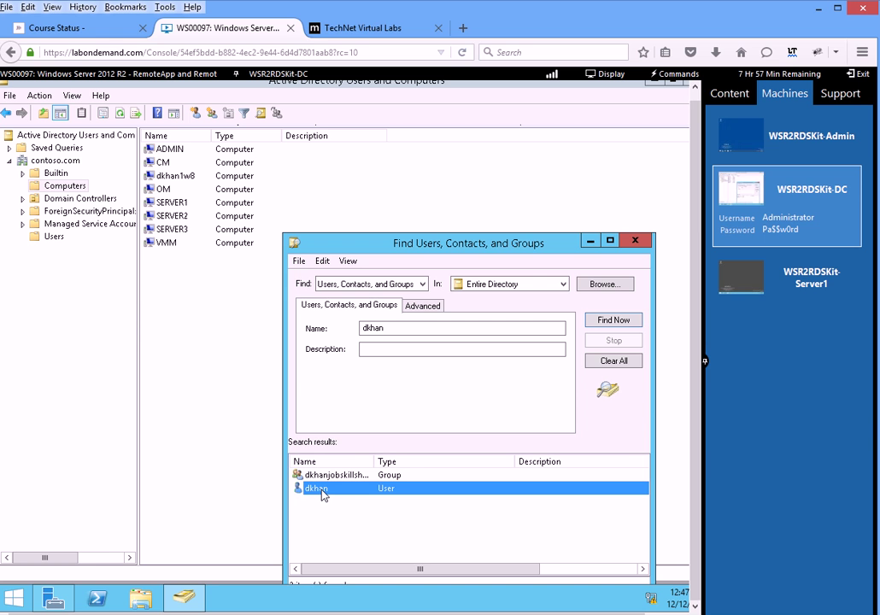
mouse_move(311, 495)
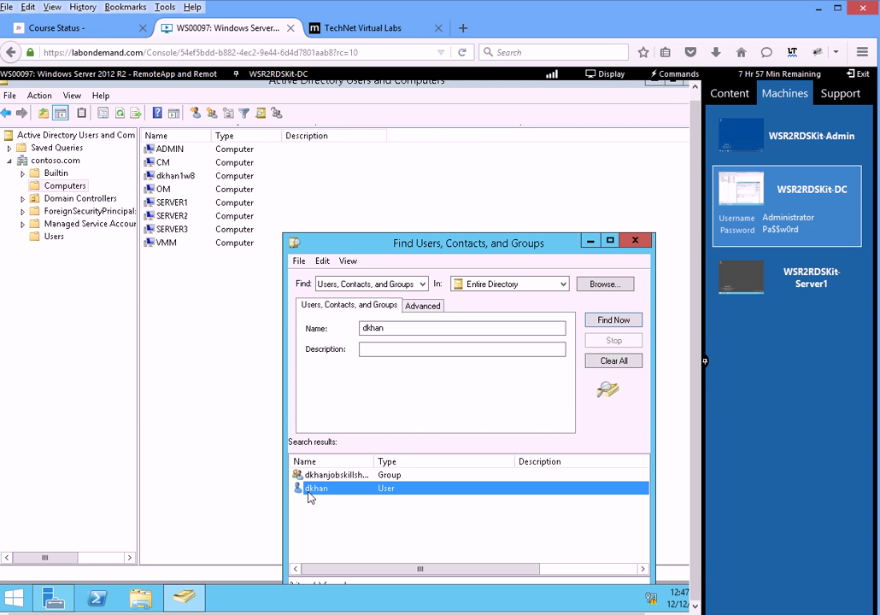
mouse_move(267, 306)
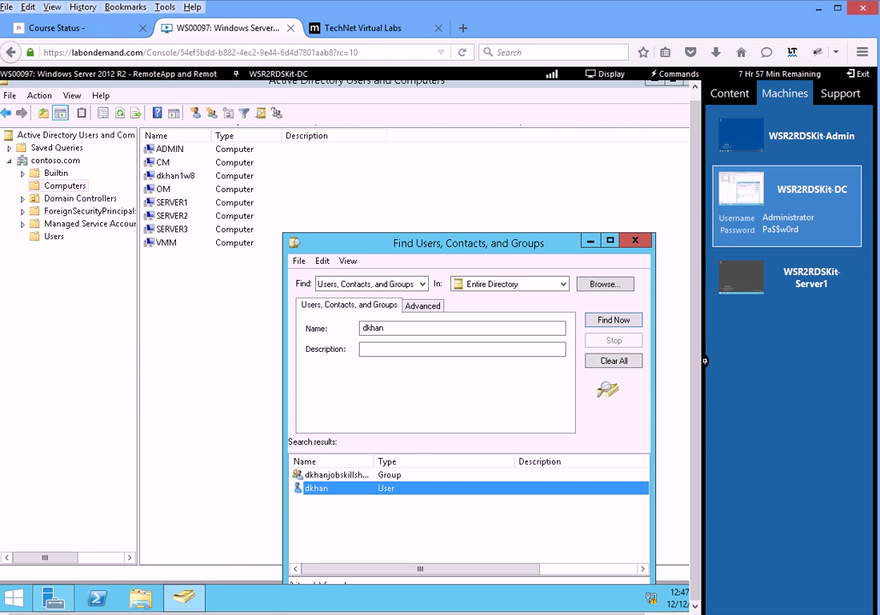
click(14, 598)
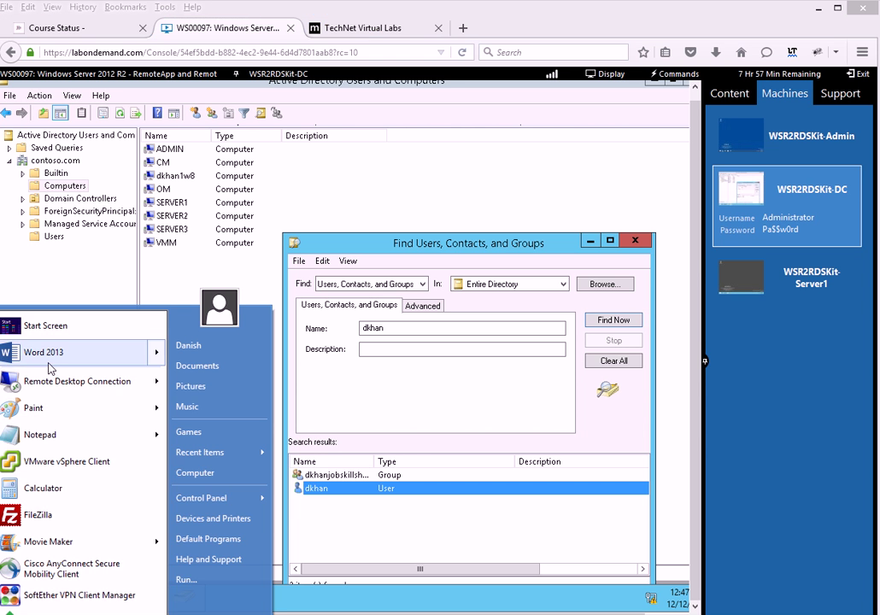